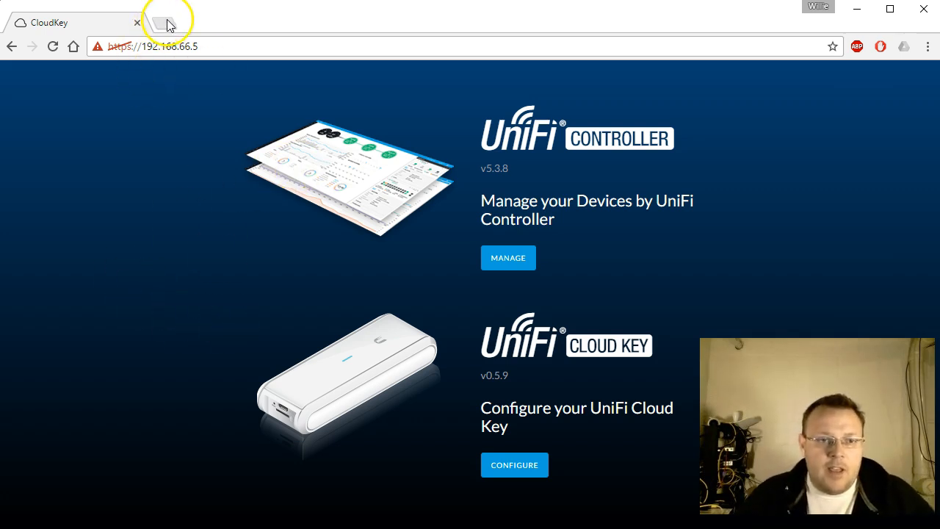
{"action": "mouse_move", "coordinate": [169, 25]}
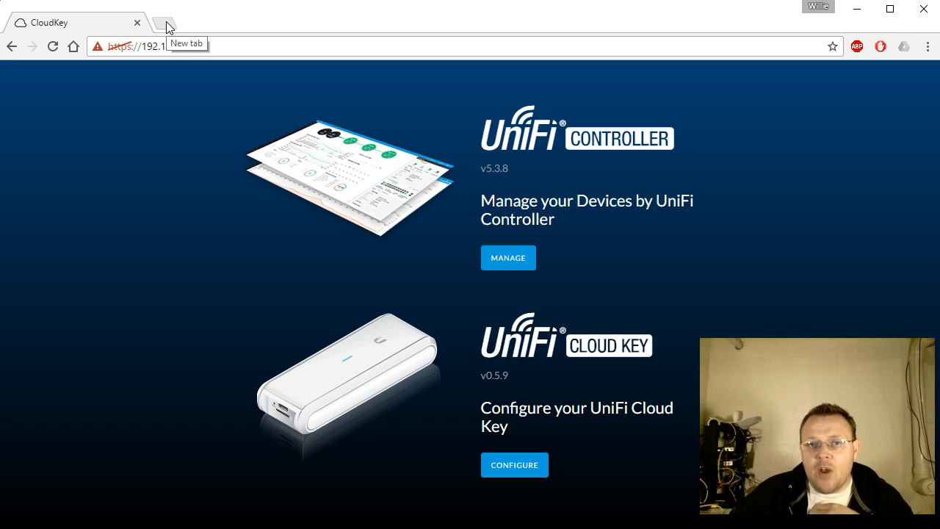
- Open a new browser tab to reach the gateway's setup page
{"action": "left_click", "coordinate": [171, 18]}
{"action": "type", "text": "https://192.168.1.1"}
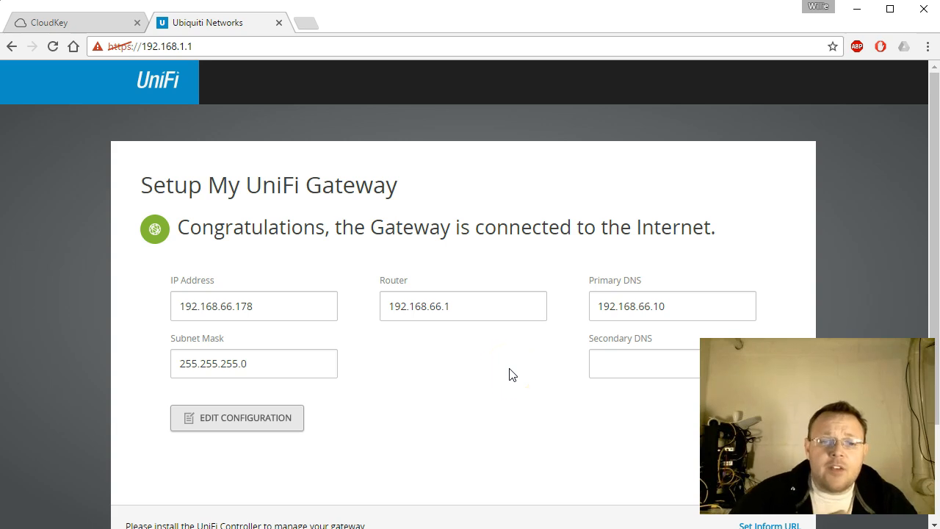
{"action": "scroll", "scroll_direction": "down", "scroll_amount": 3}
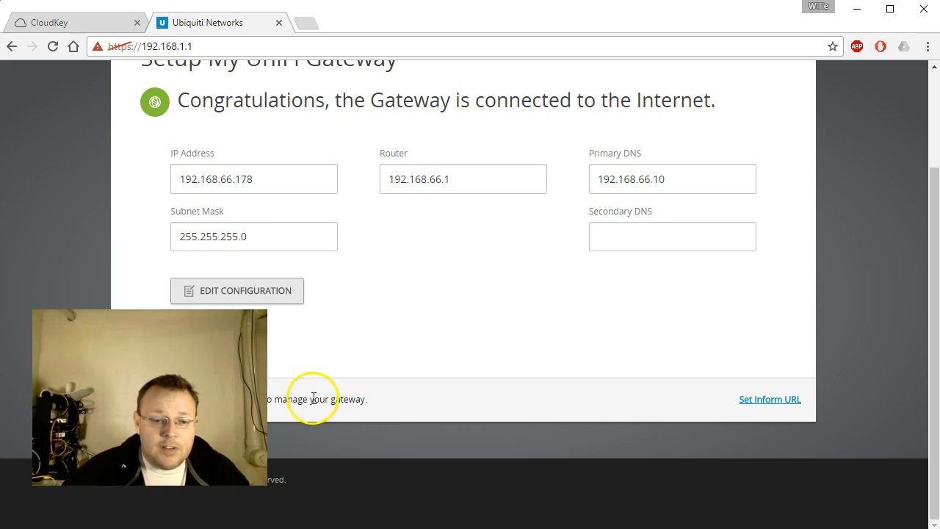
{"action": "left_click", "coordinate": [770, 399]}
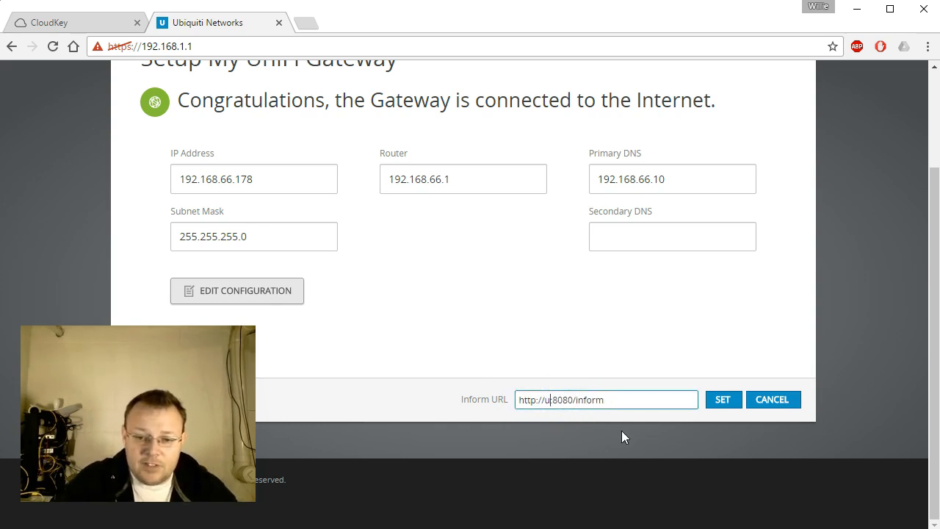
{"action": "type", "text": "192.168.66.5"}
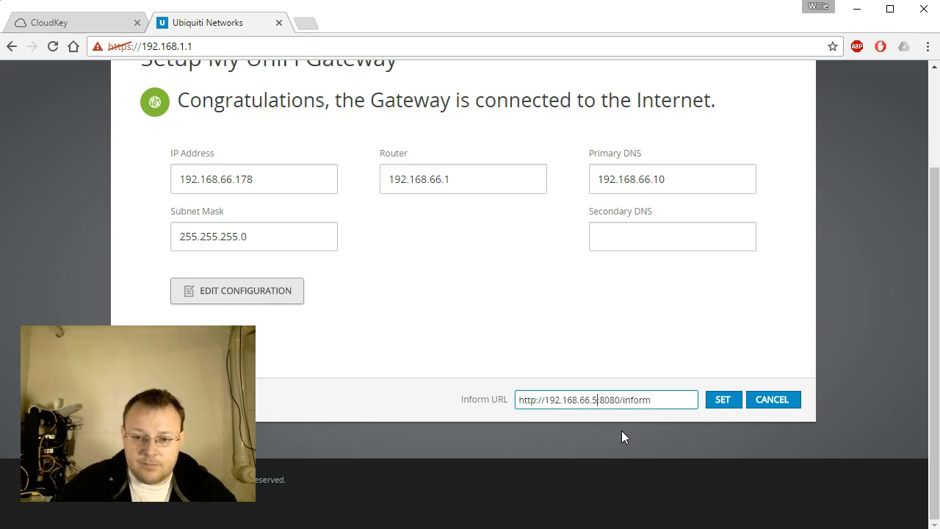
{"action": "left_click", "coordinate": [724, 399]}
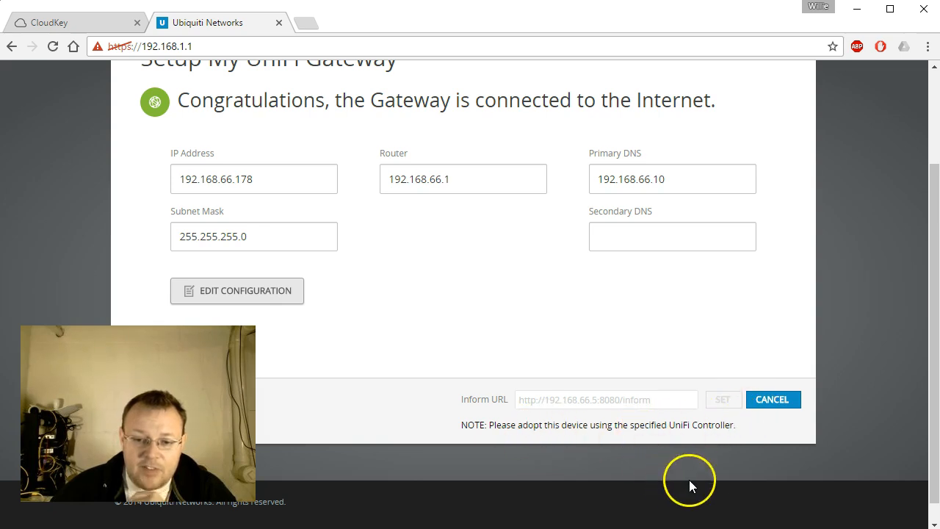
{"action": "mouse_move", "coordinate": [298, 158]}
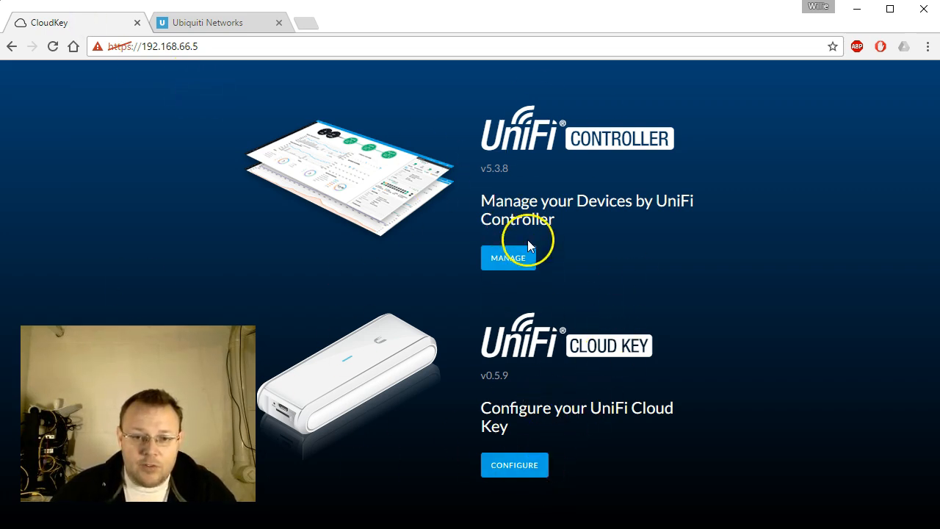
- Sign in to the controller and confirm no gateways or switches are listed yet
{"action": "left_click", "coordinate": [508, 258]}
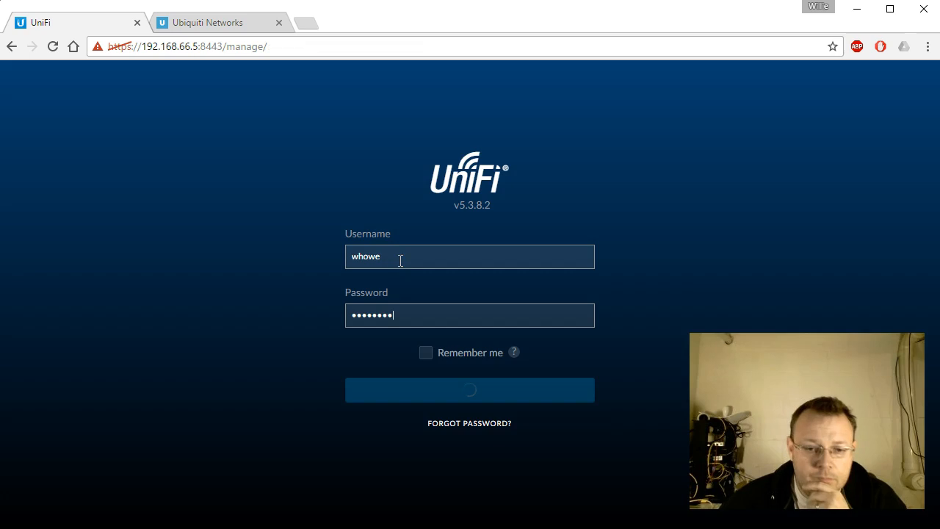
{"action": "left_click", "coordinate": [470, 389]}
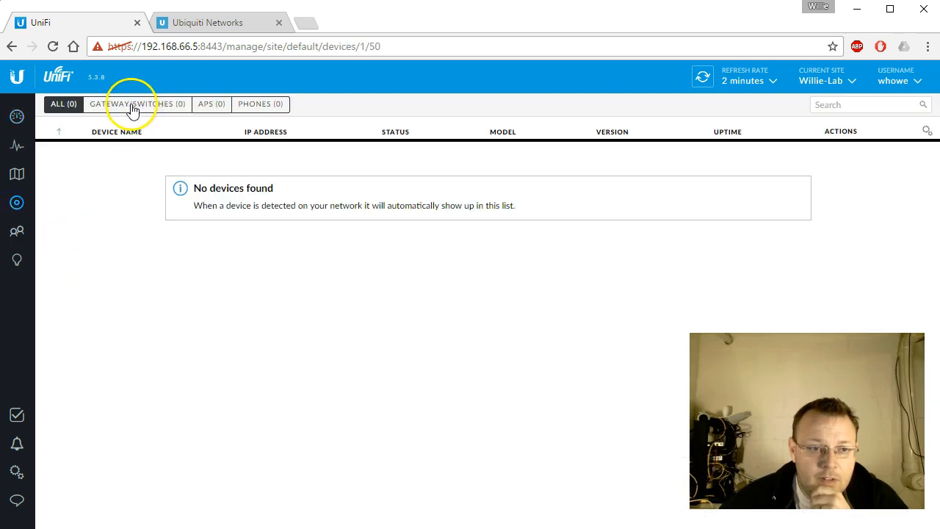
{"action": "left_click", "coordinate": [137, 104]}
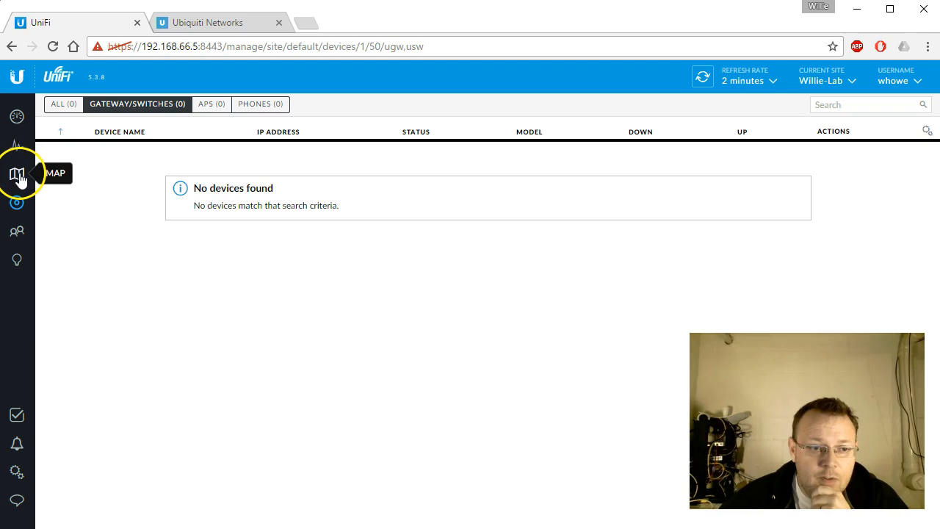
{"action": "left_click", "coordinate": [62, 104]}
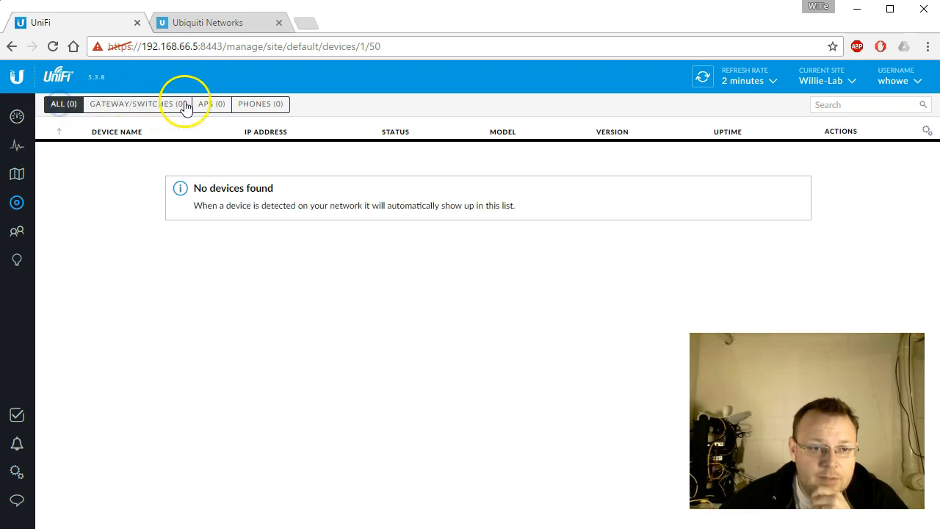
{"action": "left_click", "coordinate": [210, 23]}
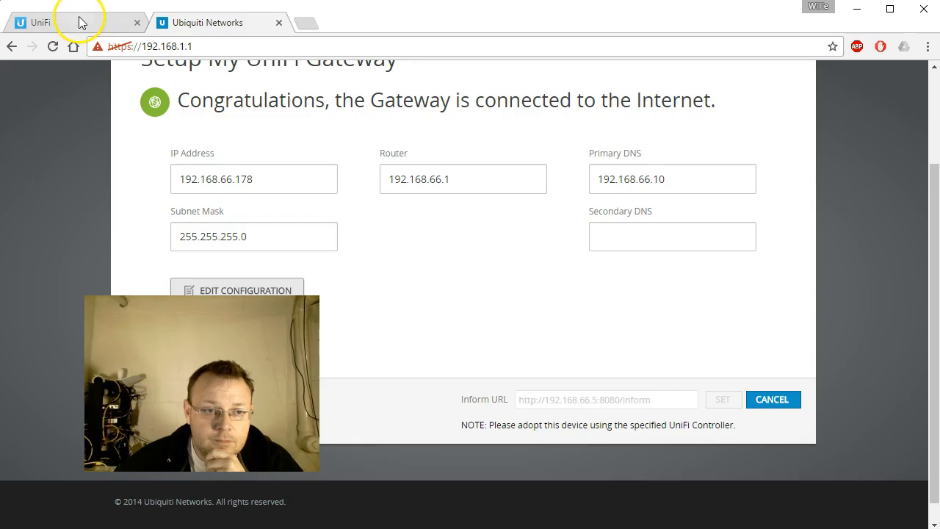
{"action": "left_click", "coordinate": [41, 18]}
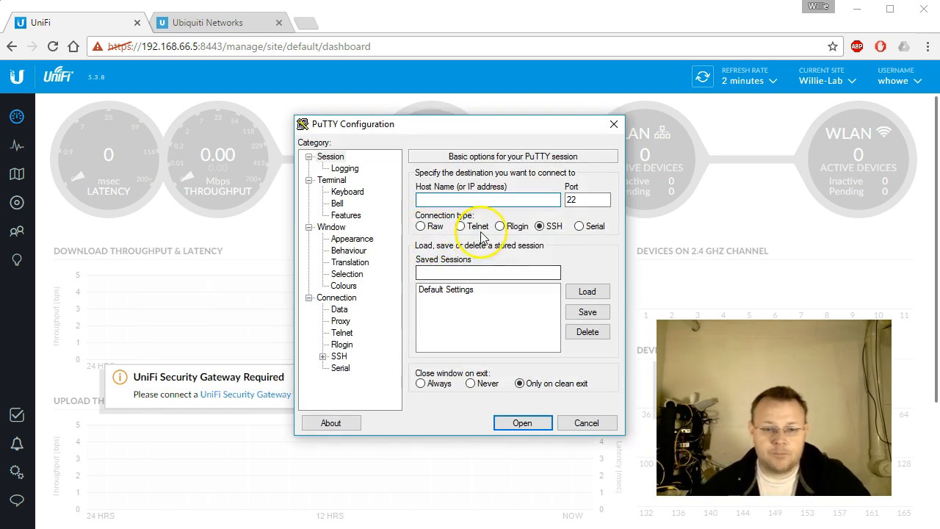
{"action": "type", "text": "192.168.1"}
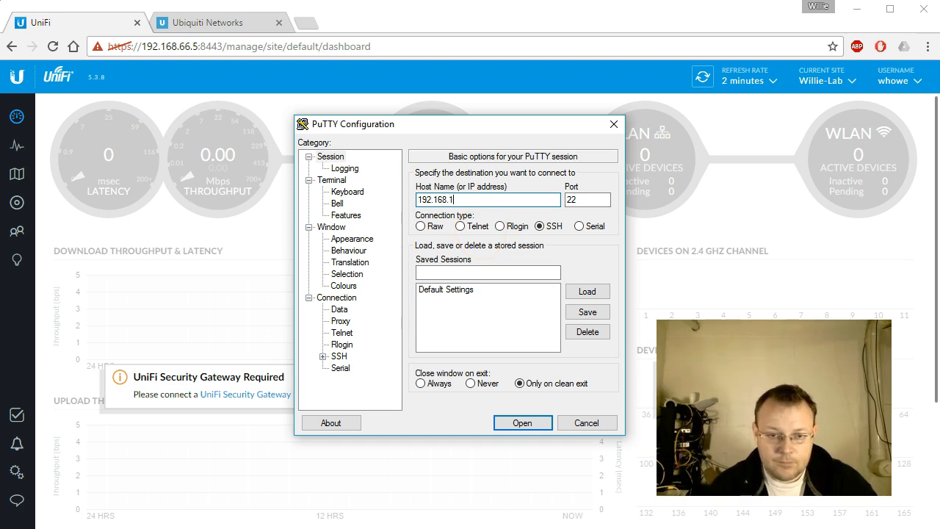
{"action": "left_click", "coordinate": [522, 422]}
{"action": "type", "text": "ubnt"}
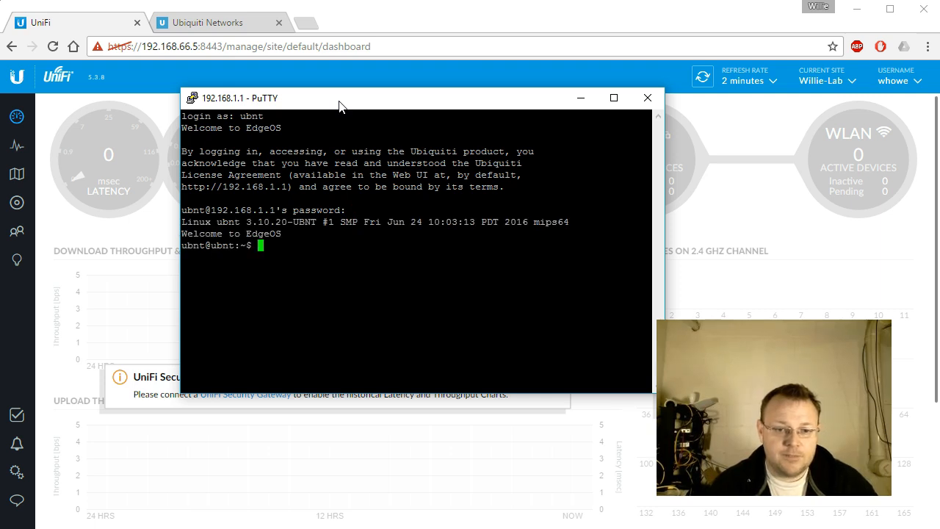
{"action": "key", "text": "Tab"}
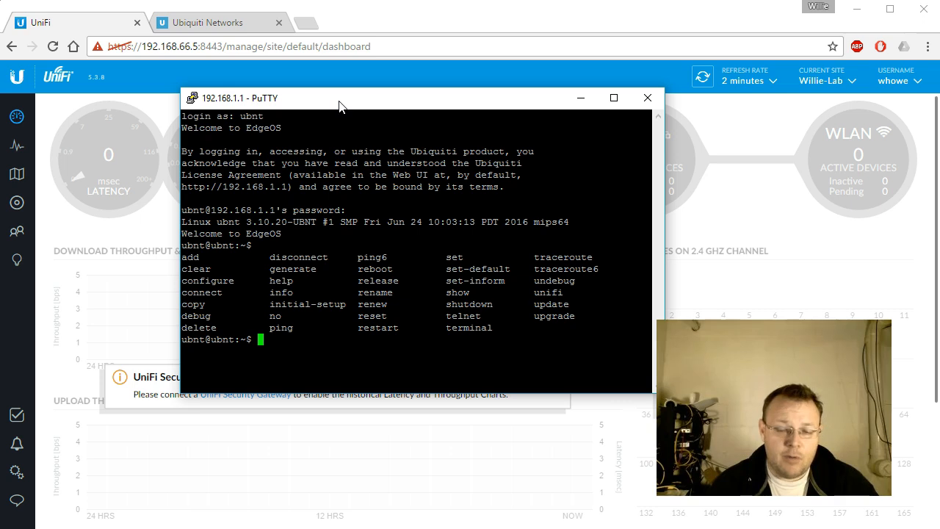
{"action": "type", "text": "set-inform h"}
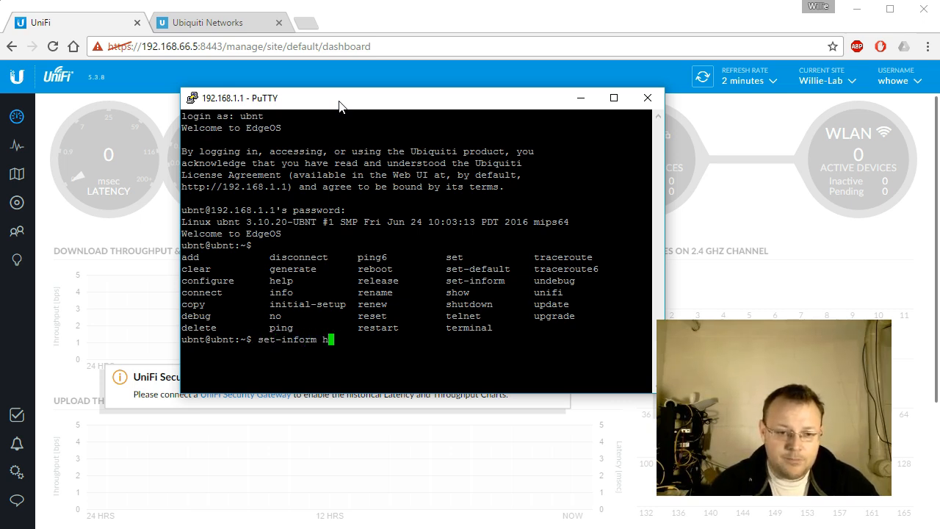
{"action": "type", "text": "ttp://192.168.66.5:"}
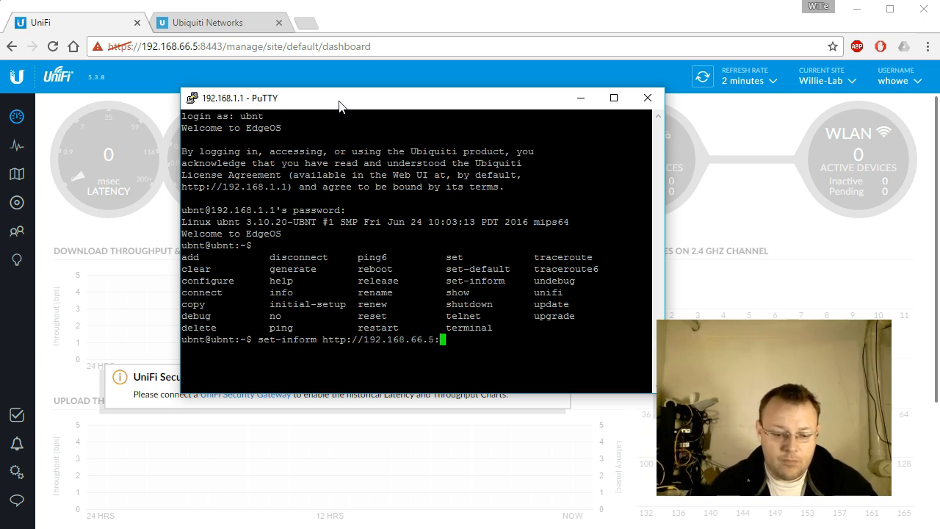
{"action": "type", "text": "8080/inform"}
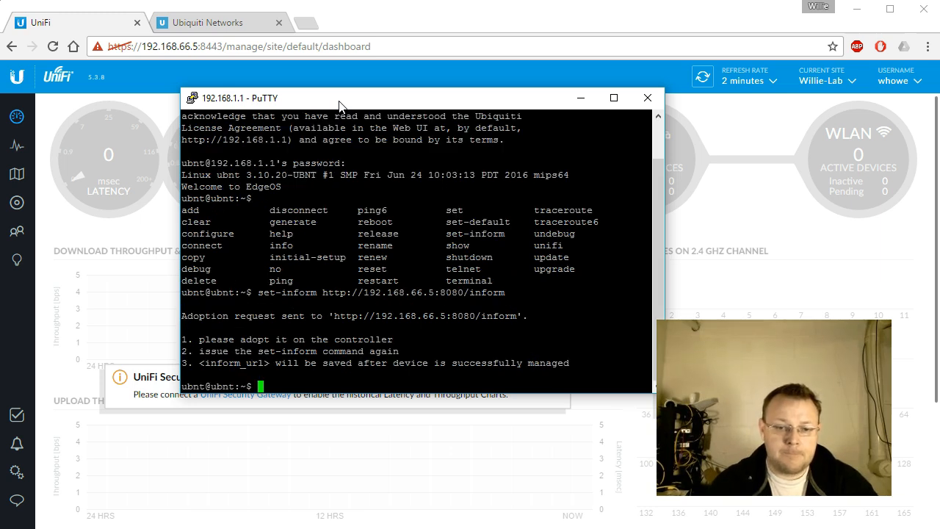
{"action": "mouse_move", "coordinate": [386, 366]}
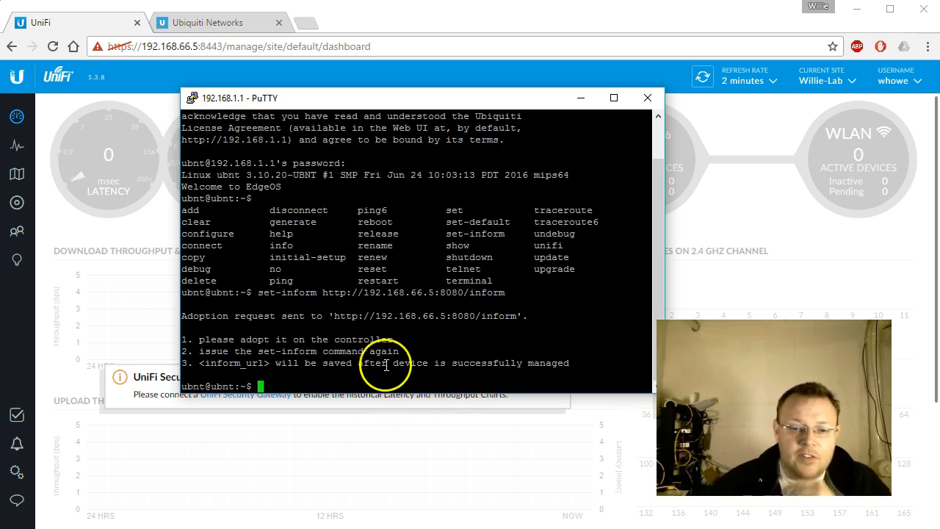
{"action": "left_click", "coordinate": [15, 203]}
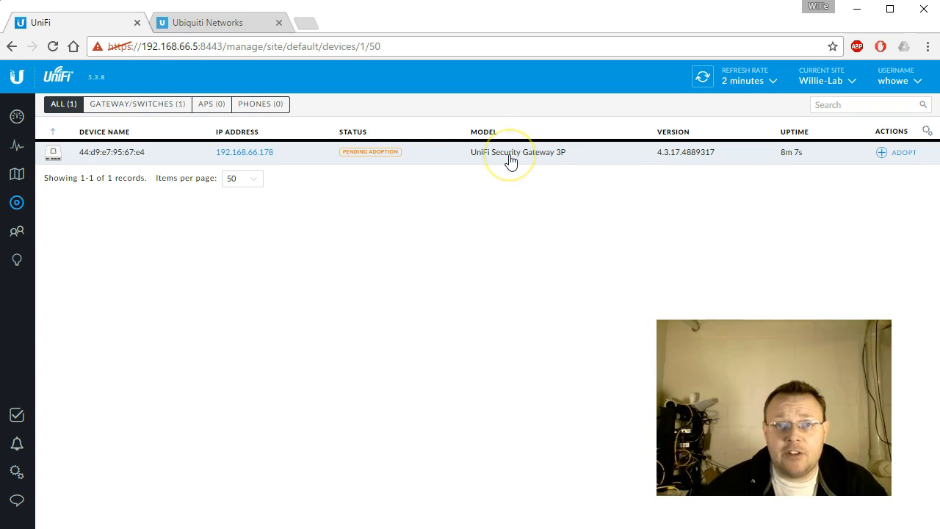
{"action": "mouse_move", "coordinate": [207, 9]}
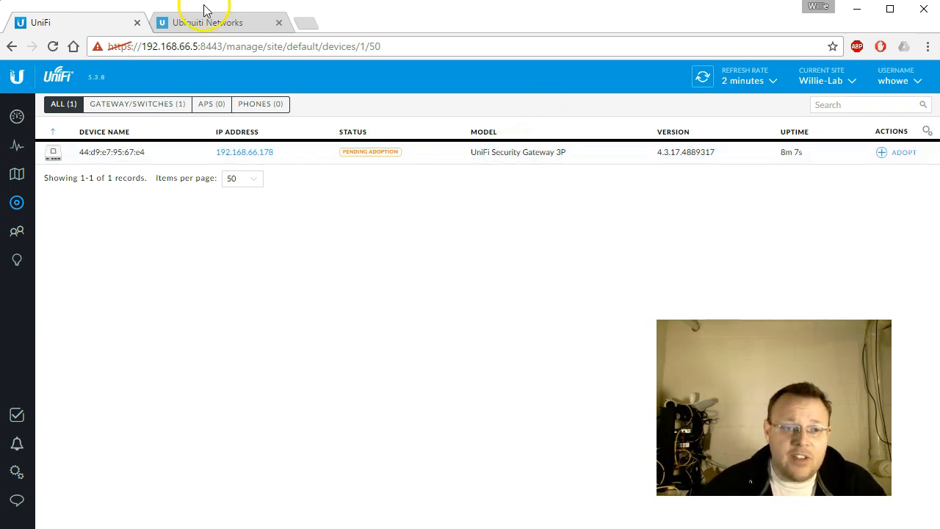
- Adopt the pending UniFi Security Gateway 3P from the Devices list
{"action": "left_click", "coordinate": [206, 22]}
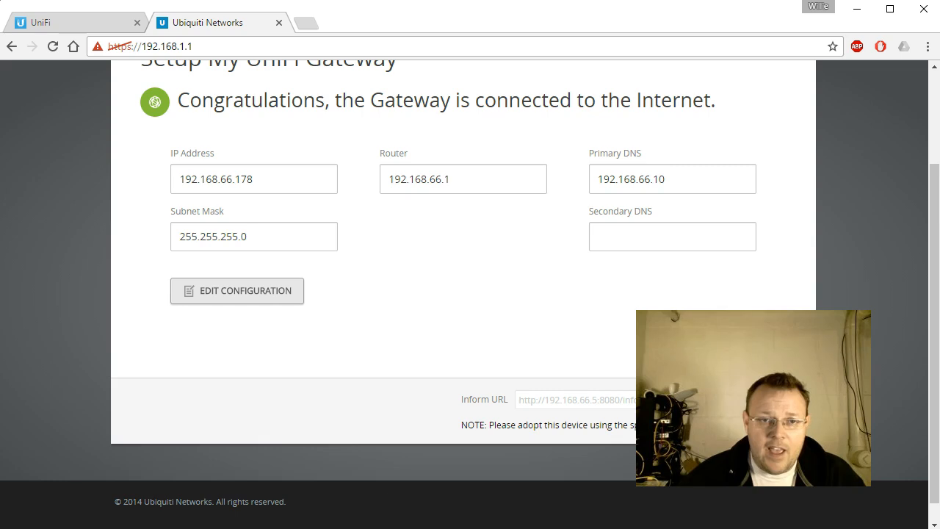
{"action": "mouse_move", "coordinate": [81, 15]}
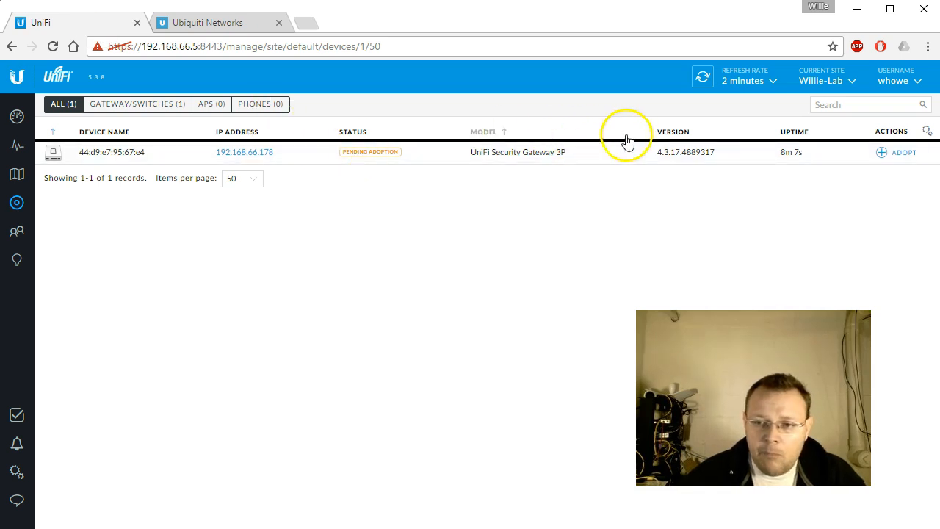
{"action": "left_click", "coordinate": [896, 152]}
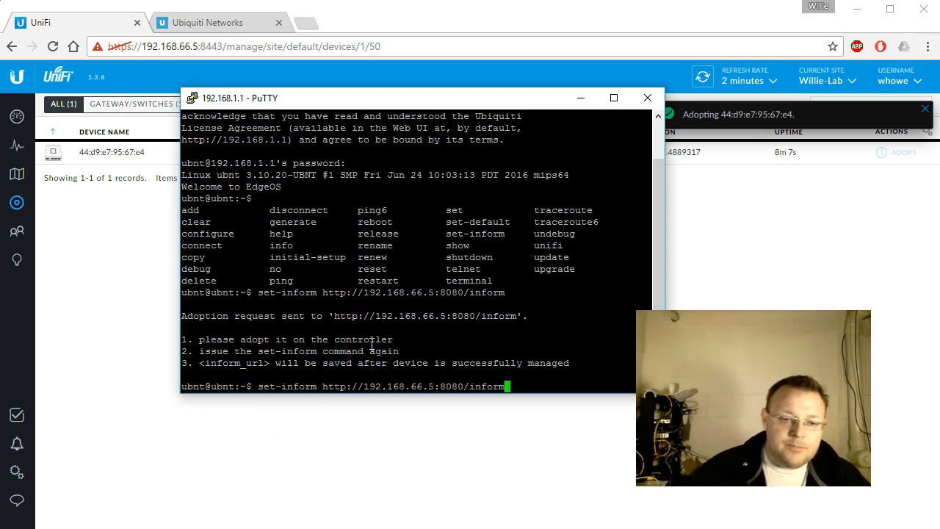
- Rerun the set-inform command in PuTTY so the gateway completes adoption
{"action": "key", "text": "Enter"}
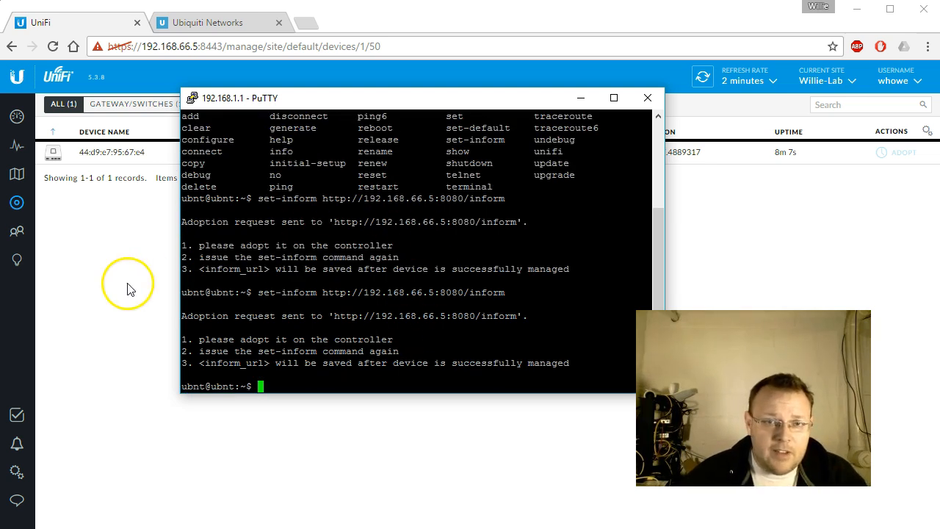
{"action": "left_click", "coordinate": [648, 97]}
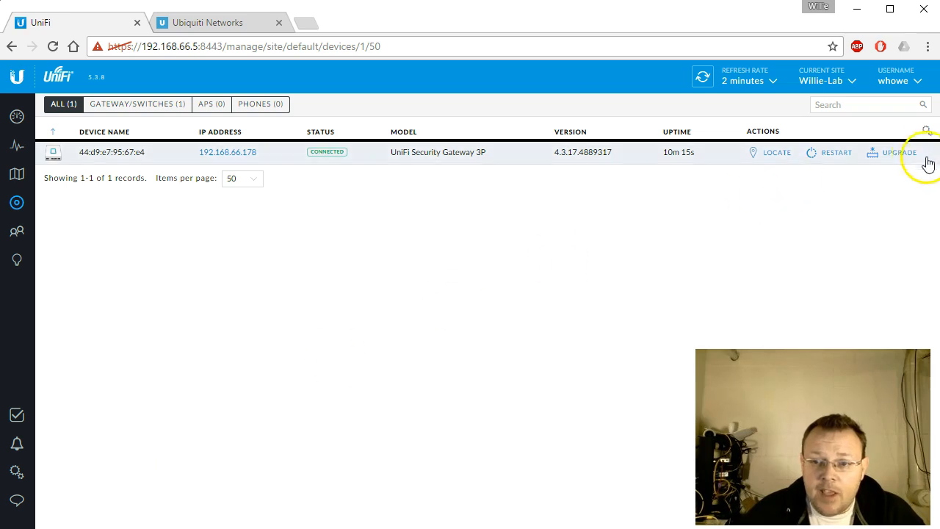
- Set the Security Gateway's alias to Lab-USG, save it, and close Properties
{"action": "left_click", "coordinate": [111, 152]}
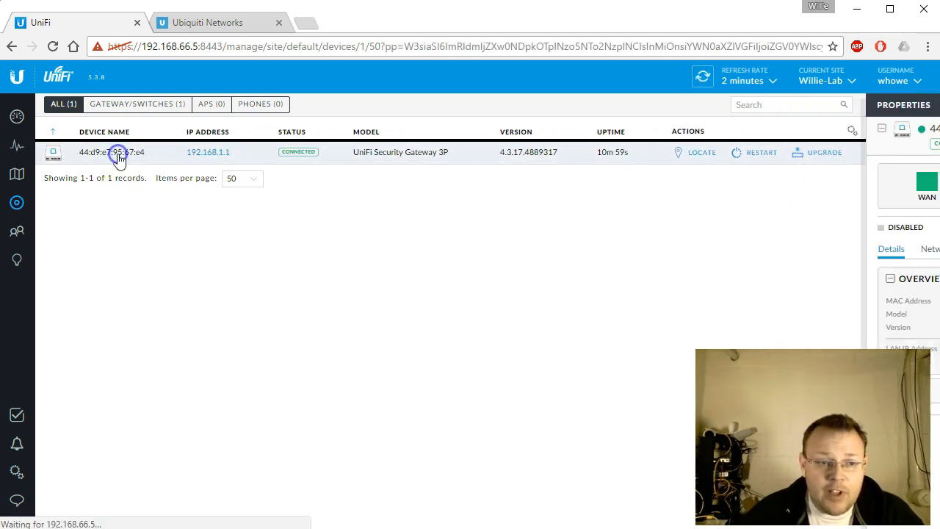
{"action": "left_click", "coordinate": [118, 152]}
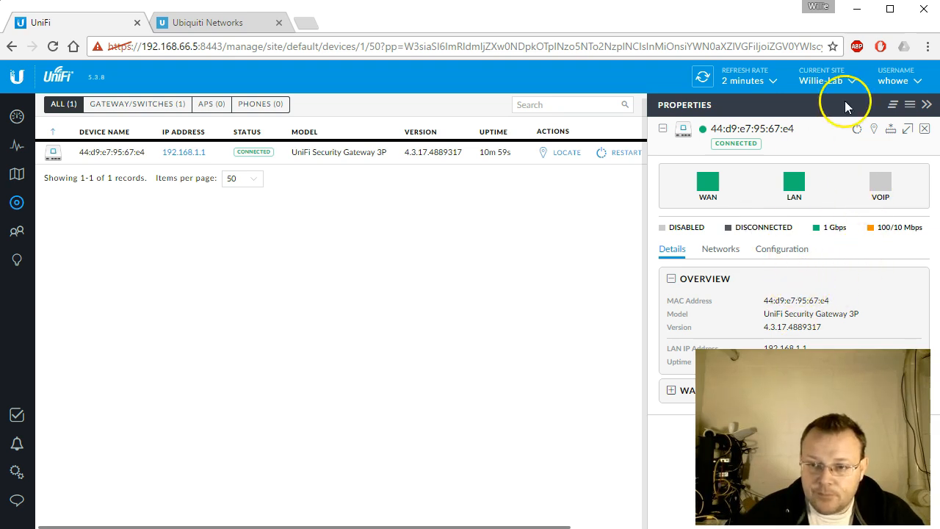
{"action": "left_click", "coordinate": [781, 248]}
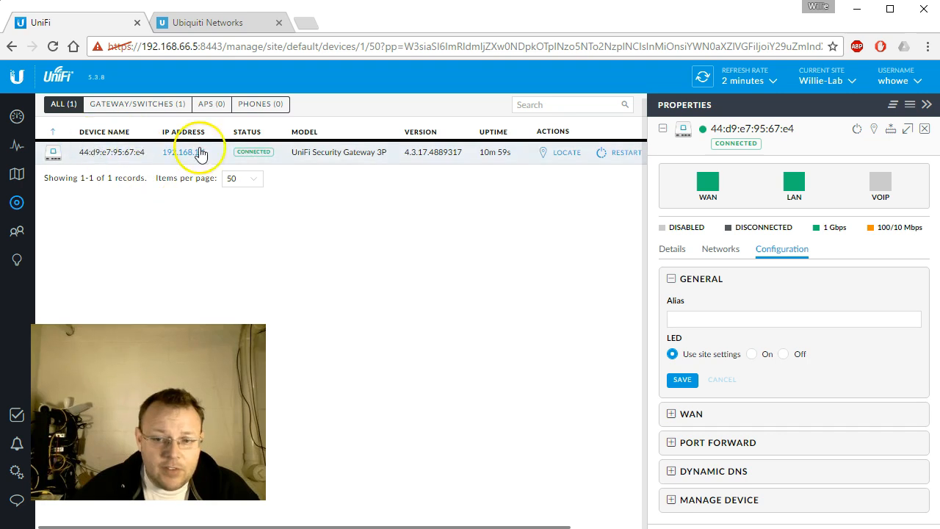
{"action": "left_click", "coordinate": [793, 318]}
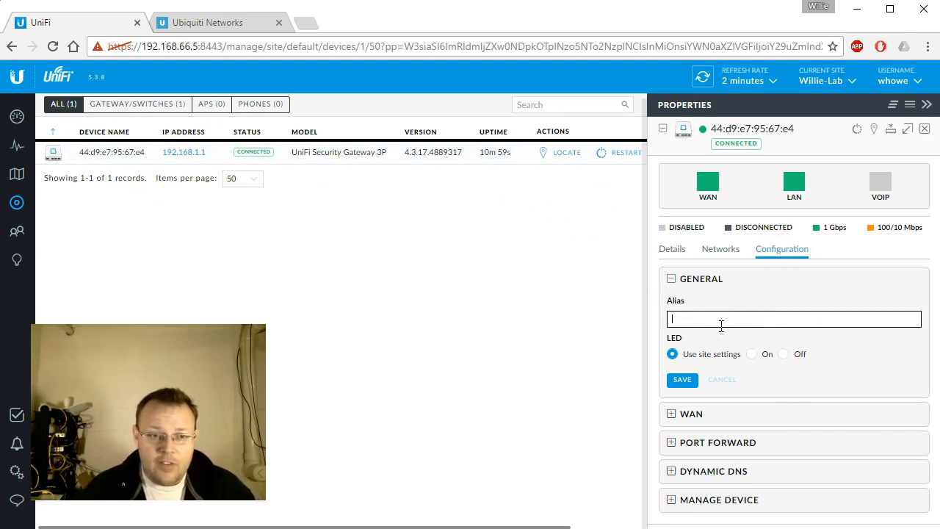
{"action": "type", "text": "Lab-USG"}
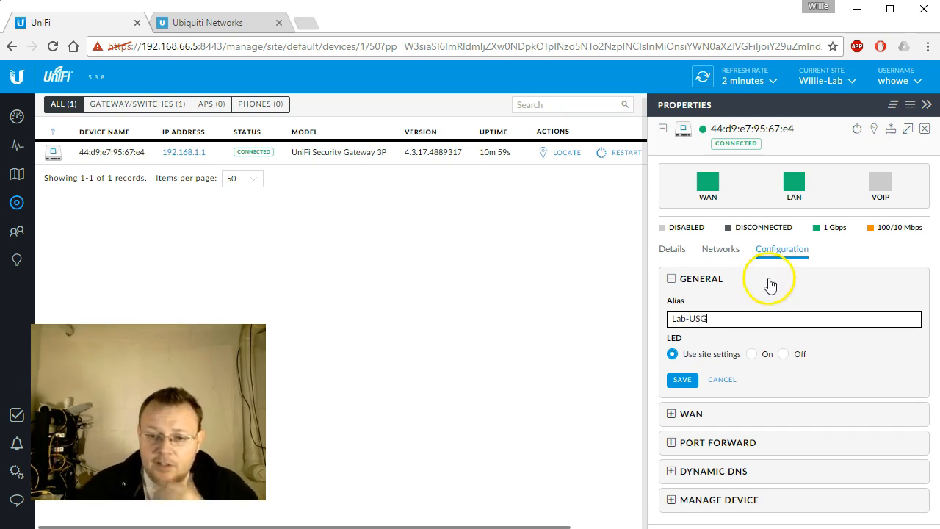
{"action": "left_click", "coordinate": [682, 380]}
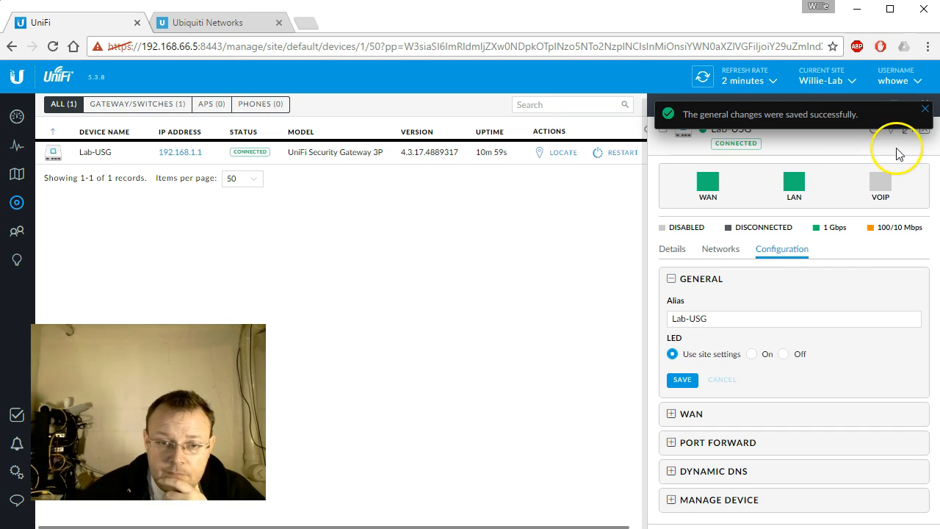
{"action": "mouse_move", "coordinate": [925, 117]}
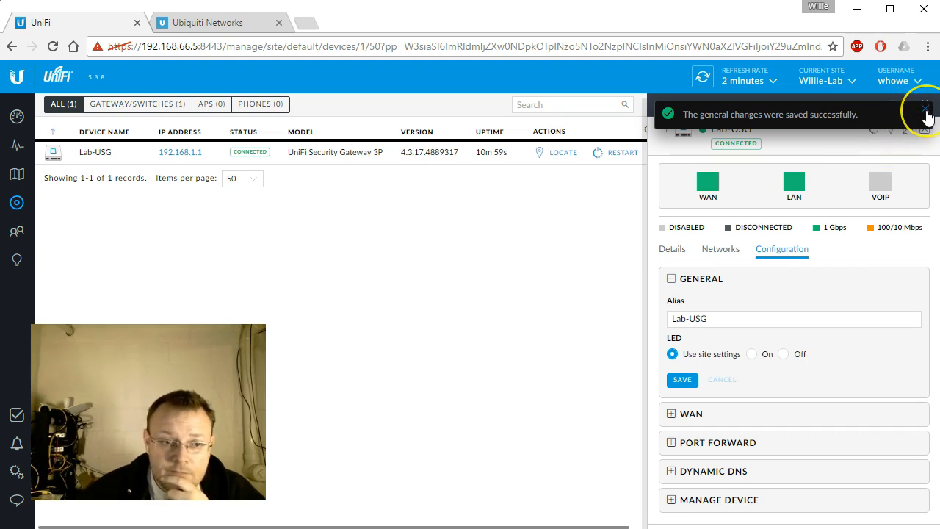
{"action": "left_click", "coordinate": [926, 114]}
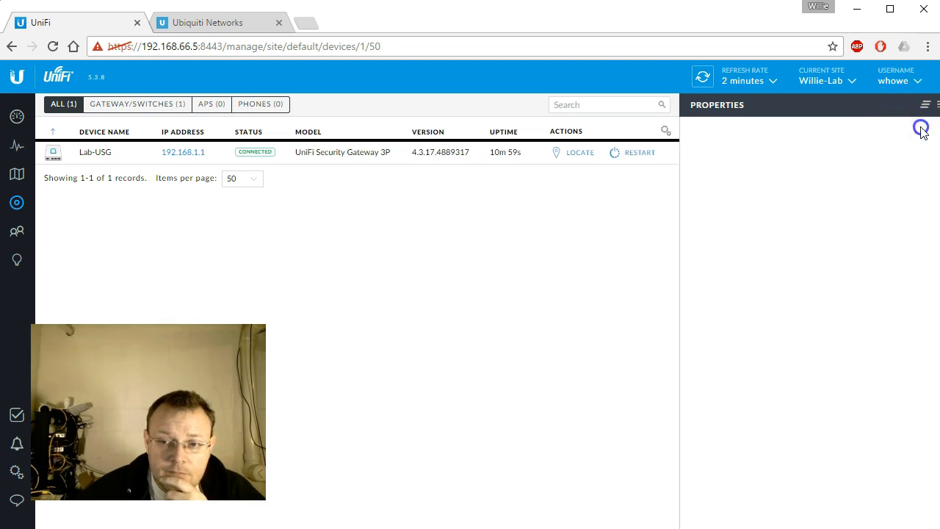
{"action": "left_click", "coordinate": [921, 129]}
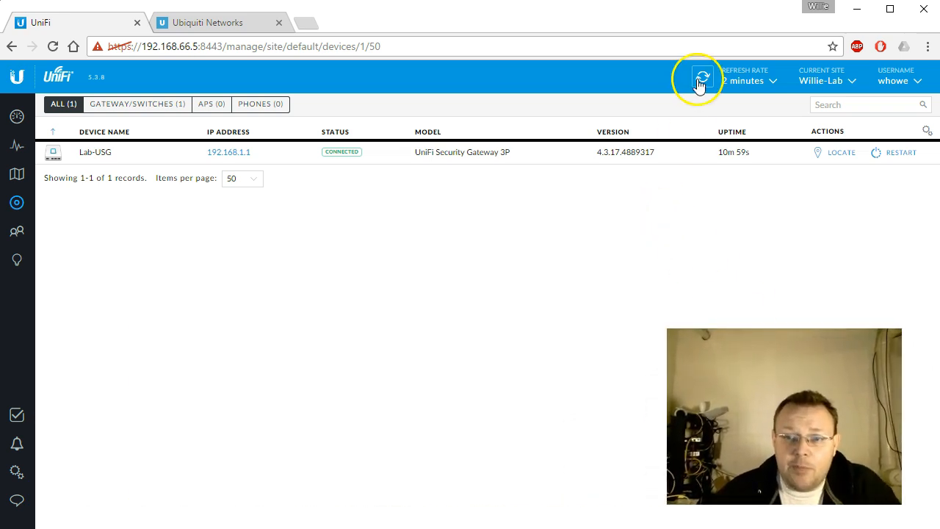
- Refresh the device list and confirm the Lab-USG firmware upgrade
{"action": "left_click", "coordinate": [703, 76]}
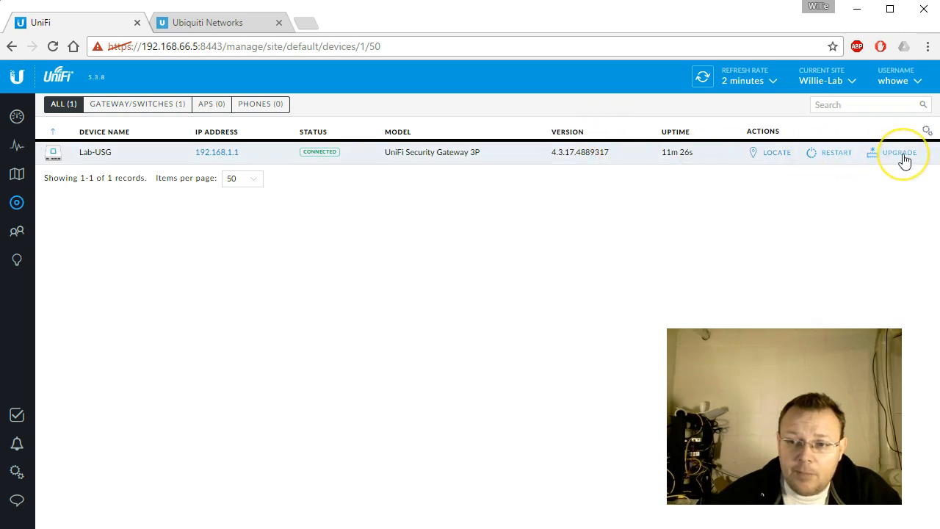
{"action": "left_click", "coordinate": [899, 152]}
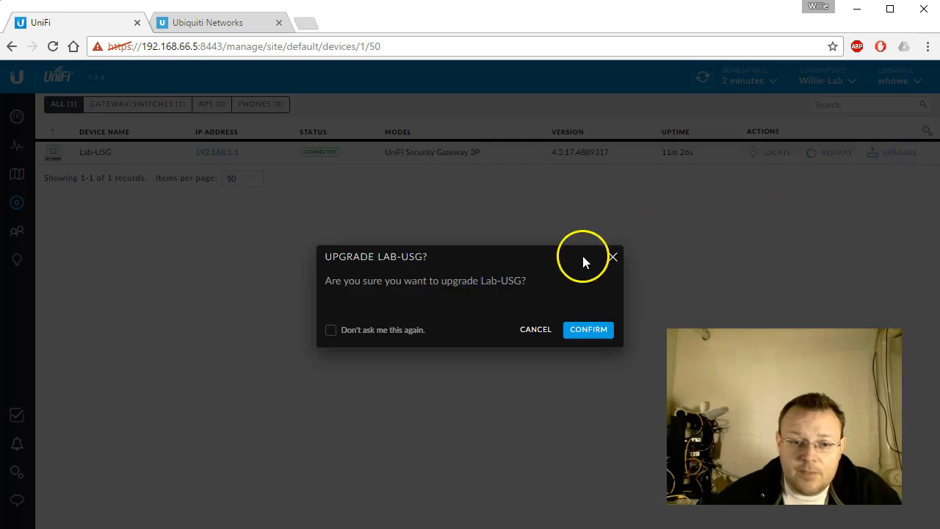
{"action": "mouse_move", "coordinate": [466, 285]}
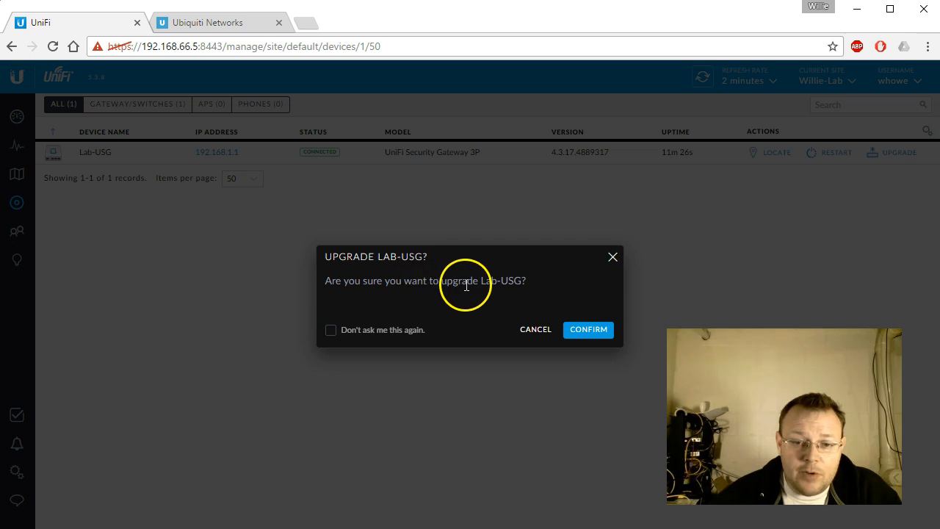
{"action": "left_click", "coordinate": [588, 330]}
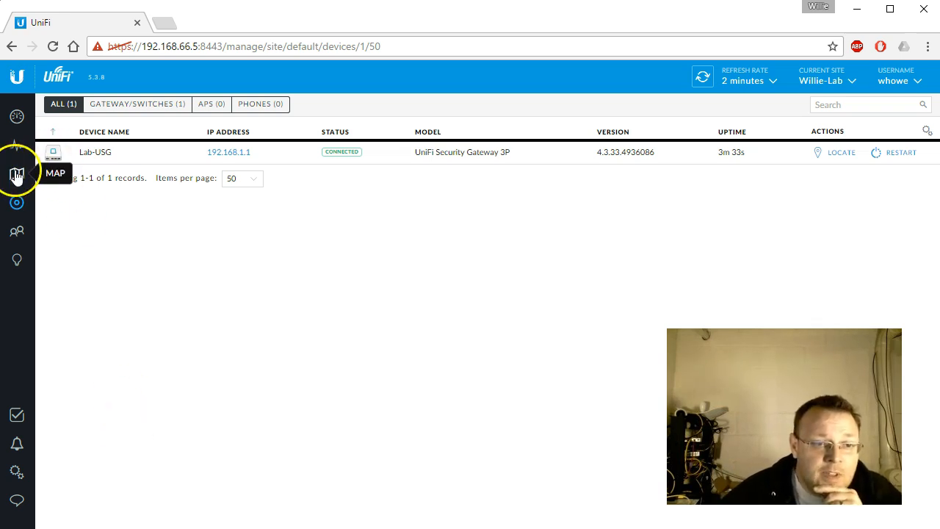
- Switch the site map to the Topology view
{"action": "left_click", "coordinate": [16, 174]}
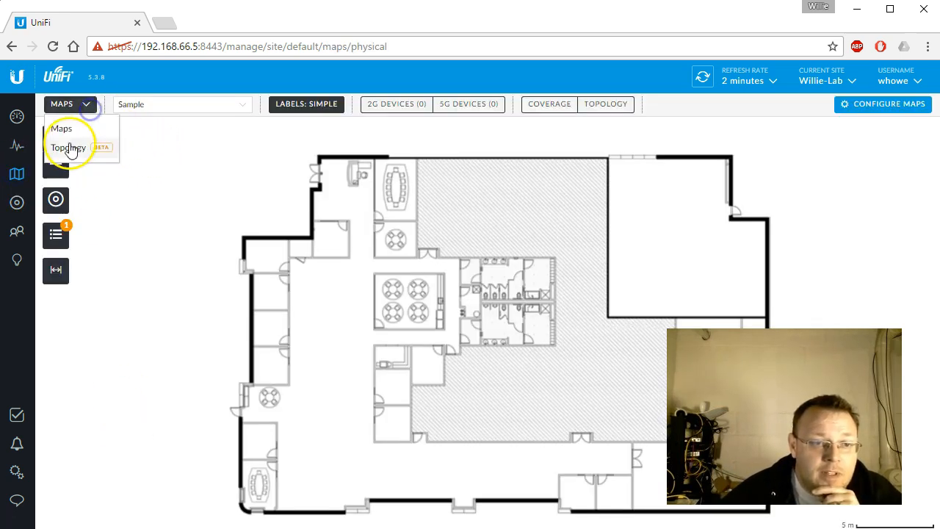
{"action": "left_click", "coordinate": [68, 147]}
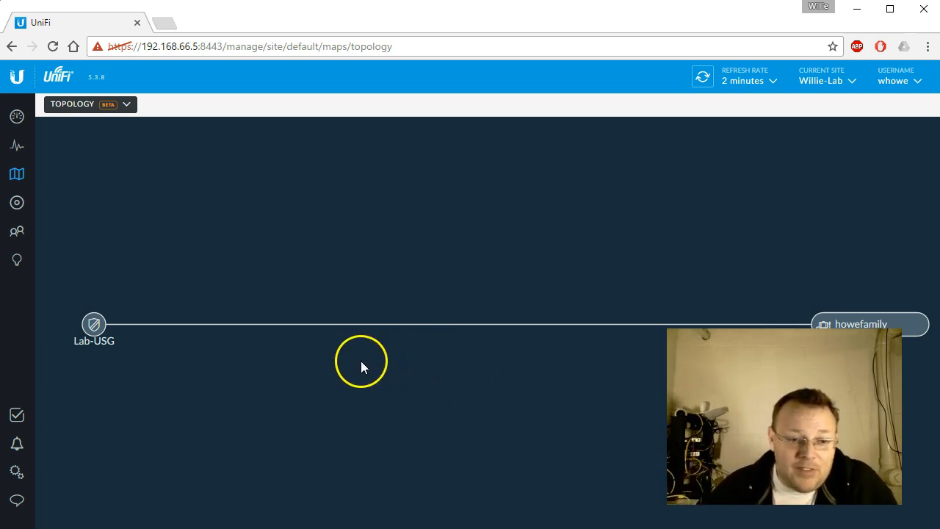
{"action": "mouse_move", "coordinate": [903, 334]}
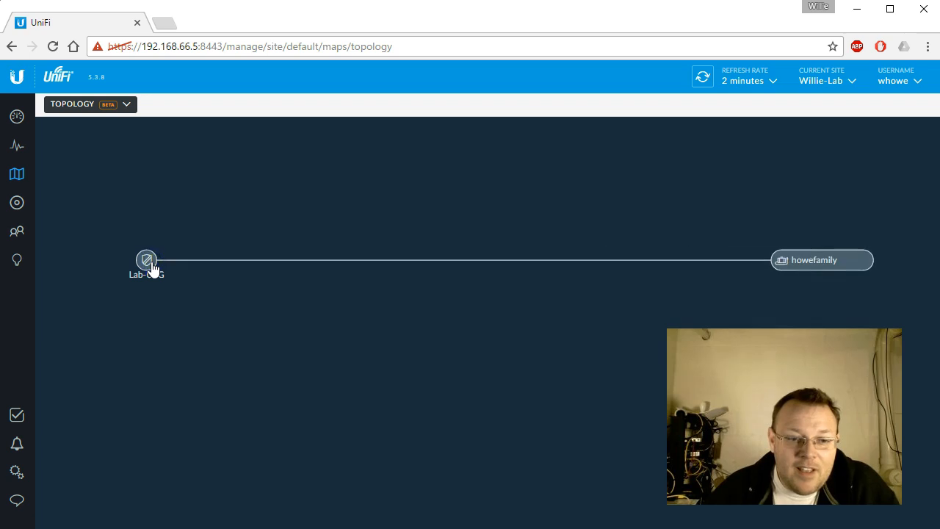
{"action": "left_click", "coordinate": [827, 259]}
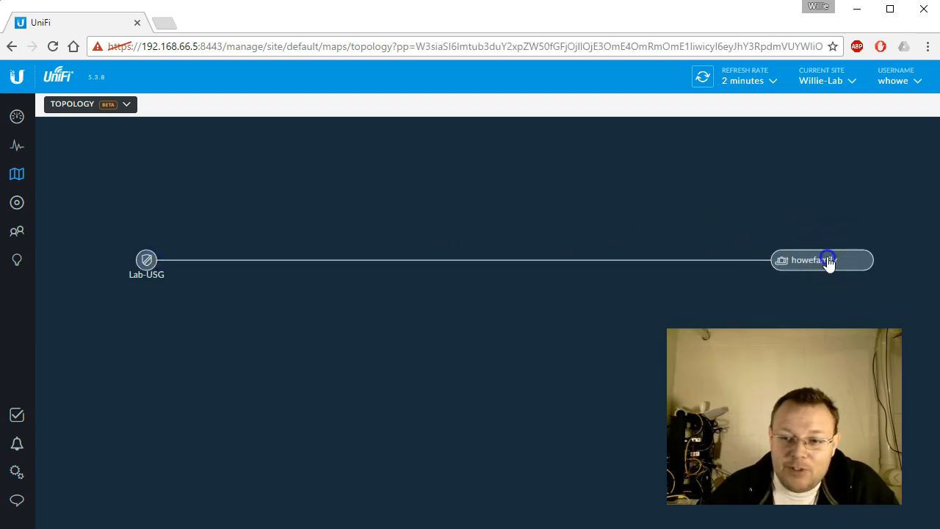
{"action": "left_click", "coordinate": [827, 260]}
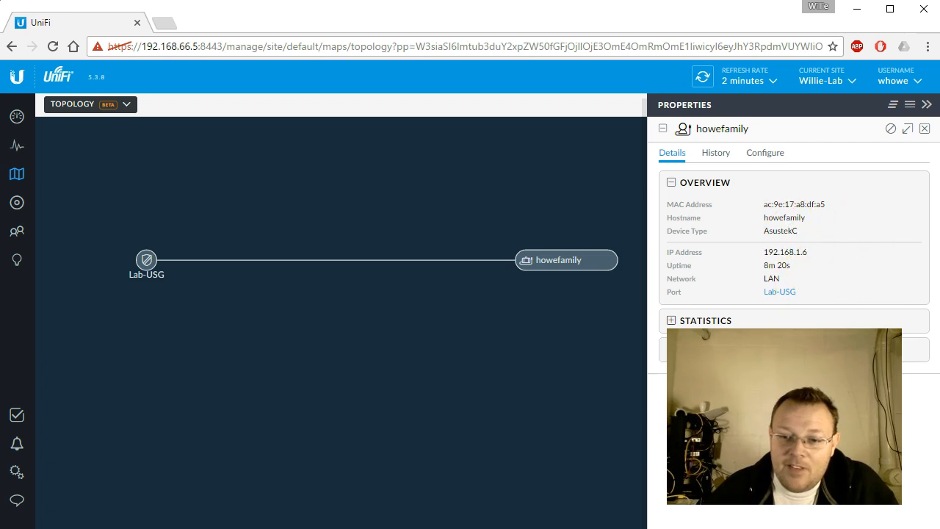
{"action": "left_click", "coordinate": [672, 321]}
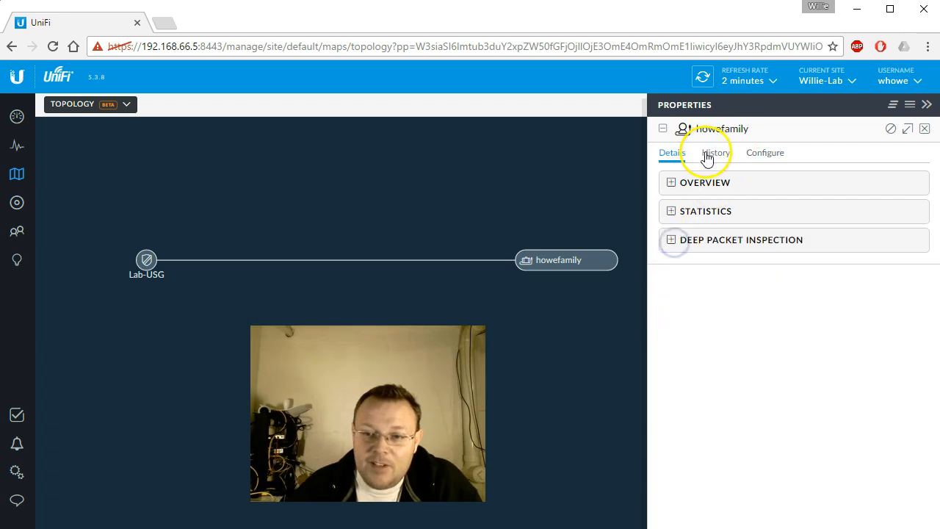
{"action": "left_click", "coordinate": [765, 152]}
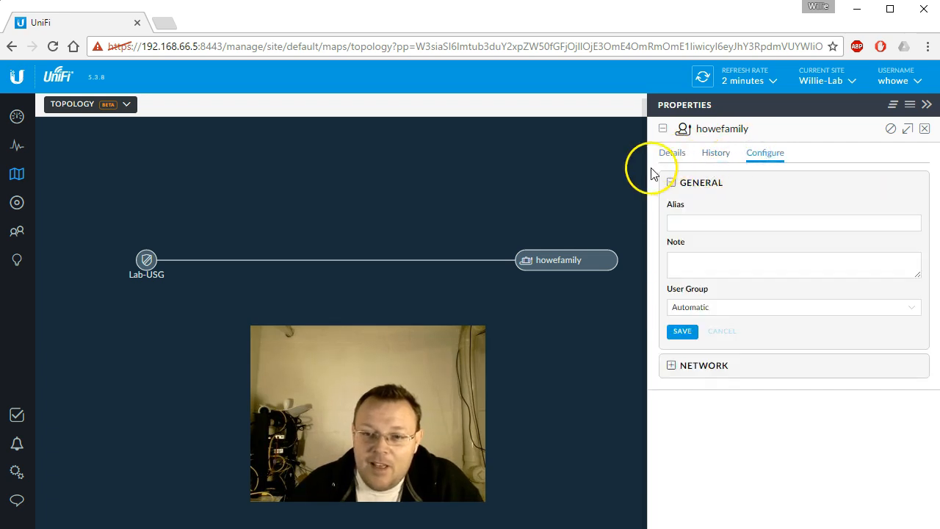
{"action": "left_click", "coordinate": [793, 222]}
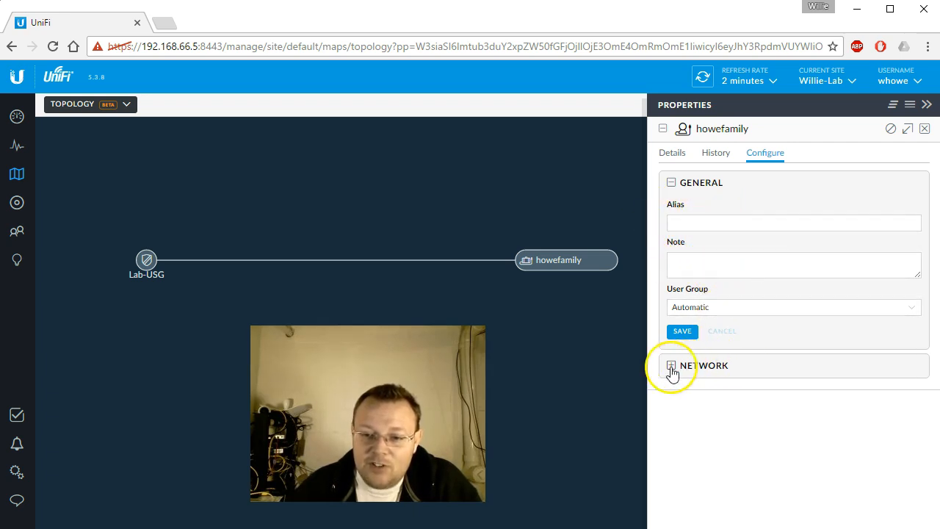
{"action": "left_click", "coordinate": [672, 366]}
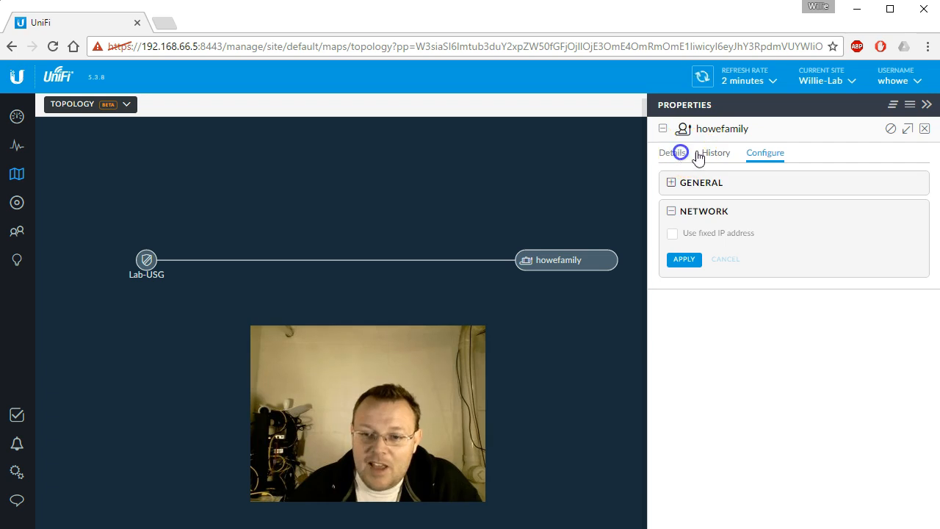
{"action": "left_click", "coordinate": [924, 129]}
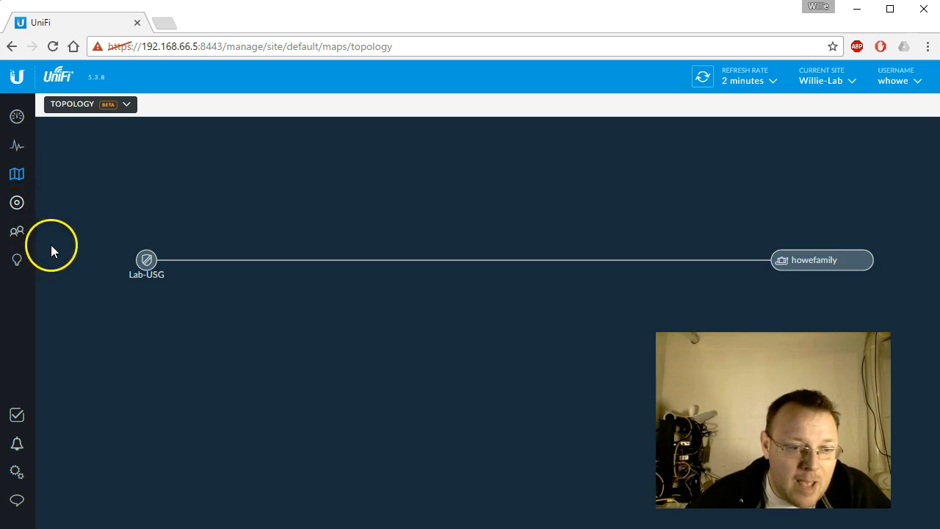
{"action": "mouse_move", "coordinate": [61, 144]}
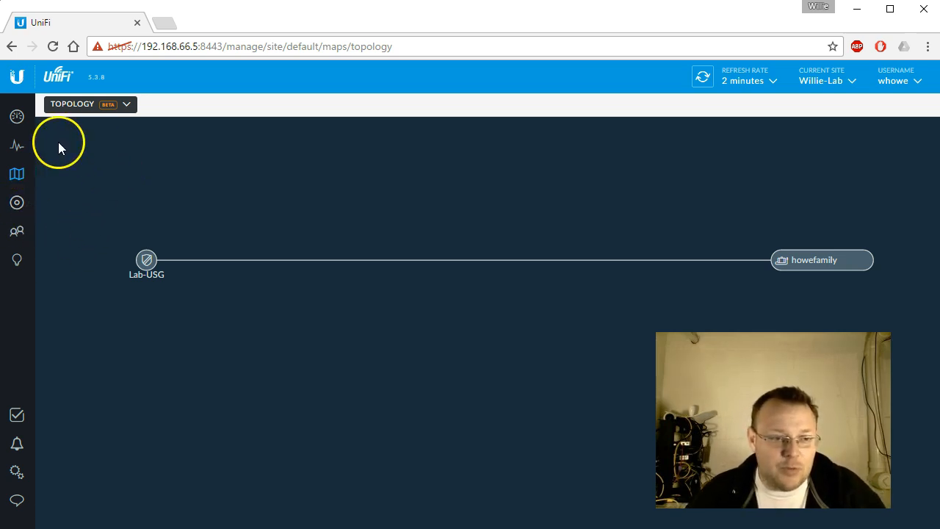
{"action": "mouse_move", "coordinate": [16, 443]}
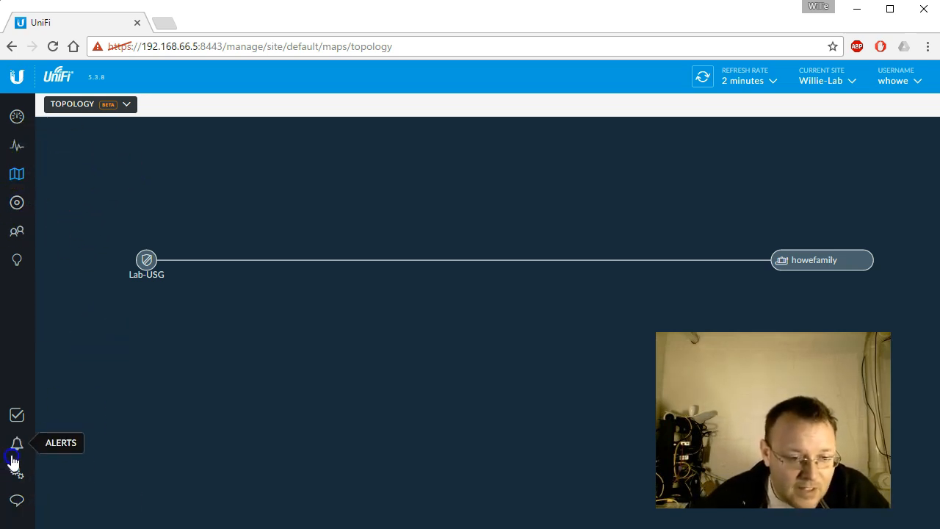
- Show the WAN IN firewall rules under Settings > Routing & Firewall
{"action": "left_click", "coordinate": [16, 471]}
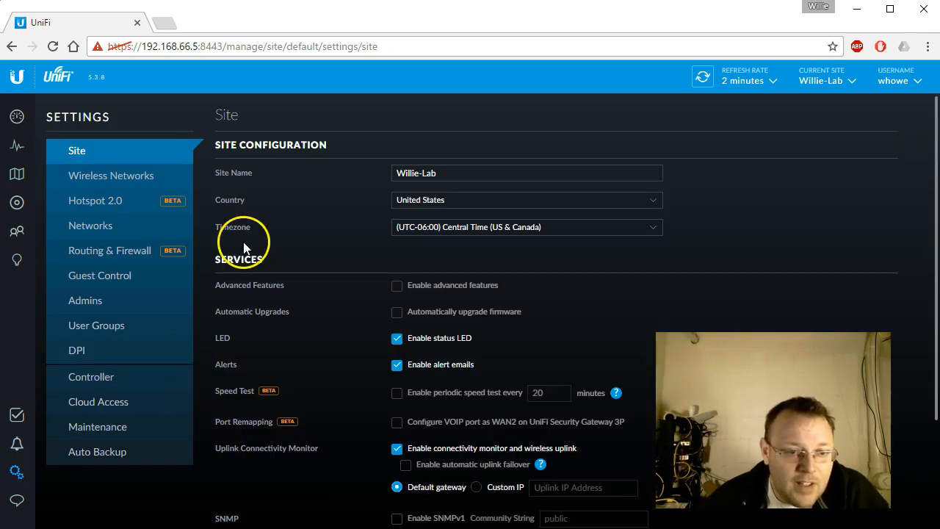
{"action": "left_click", "coordinate": [110, 251]}
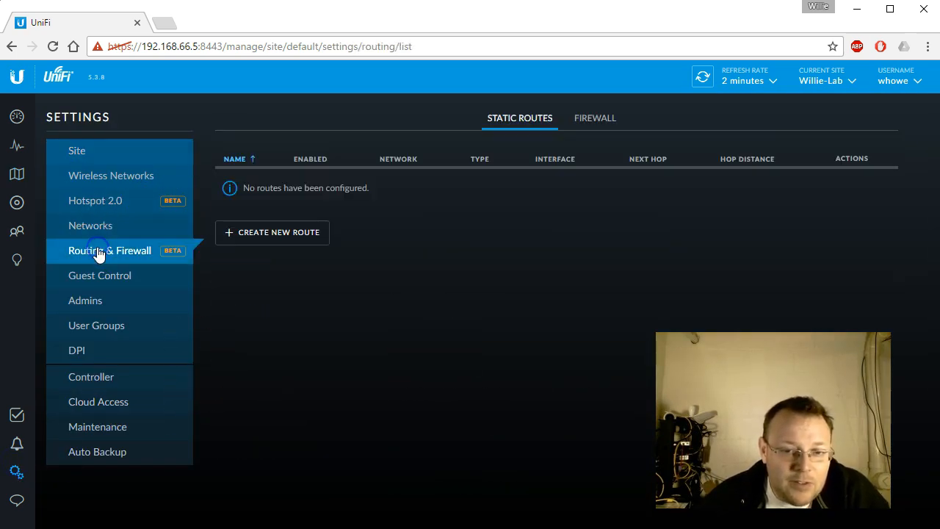
{"action": "mouse_move", "coordinate": [596, 117]}
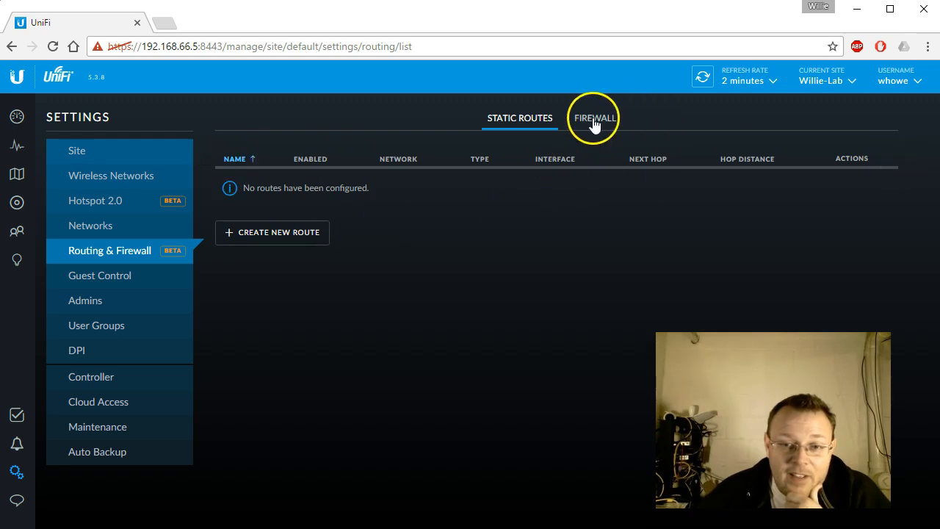
{"action": "left_click", "coordinate": [595, 117]}
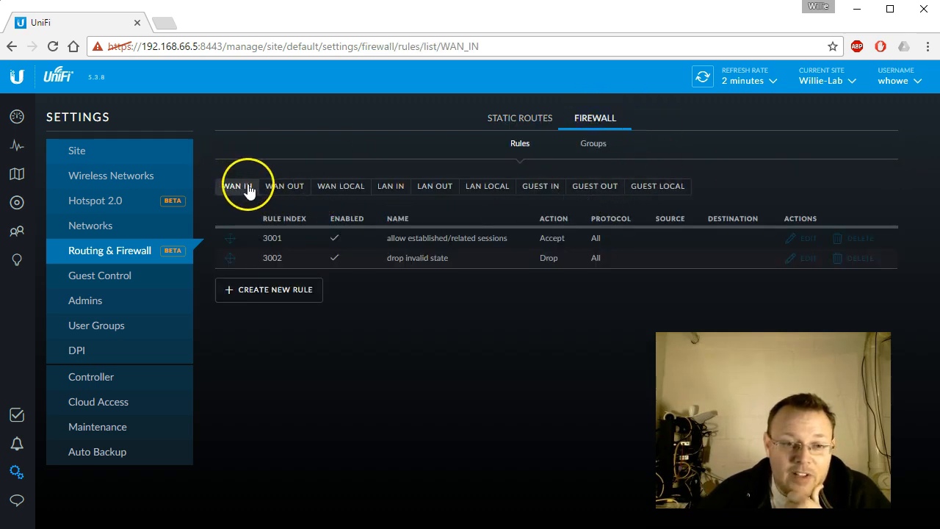
{"action": "mouse_move", "coordinate": [423, 195]}
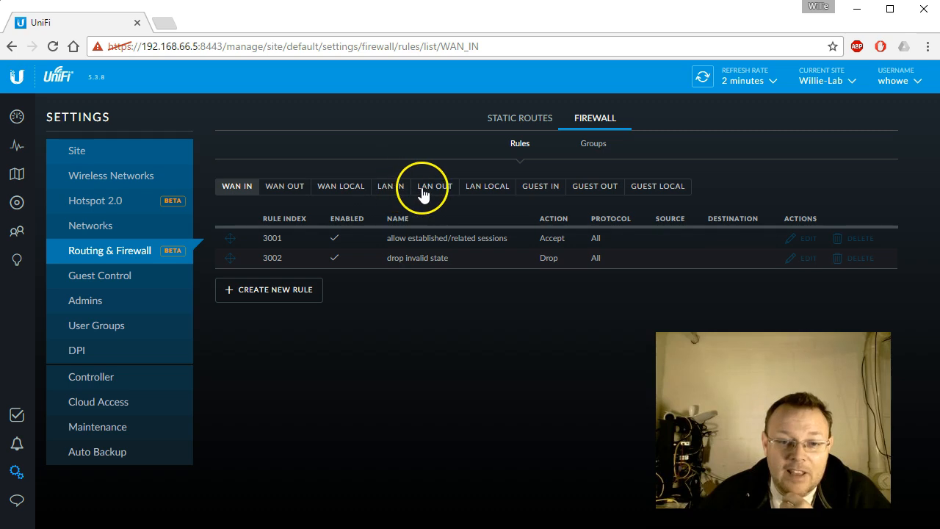
{"action": "mouse_move", "coordinate": [505, 189]}
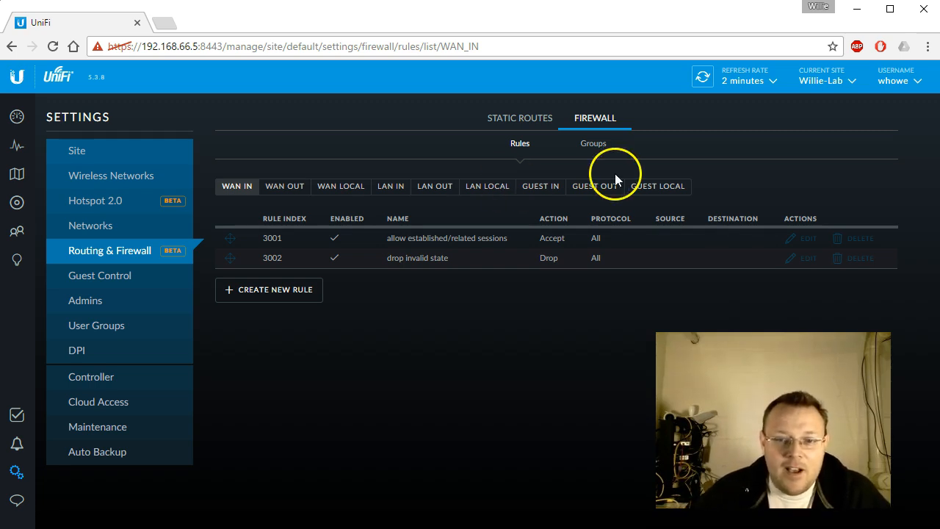
- Open a blank WAN IN rule form and review its Drop and All-protocol defaults down to Save
{"action": "left_click", "coordinate": [593, 143]}
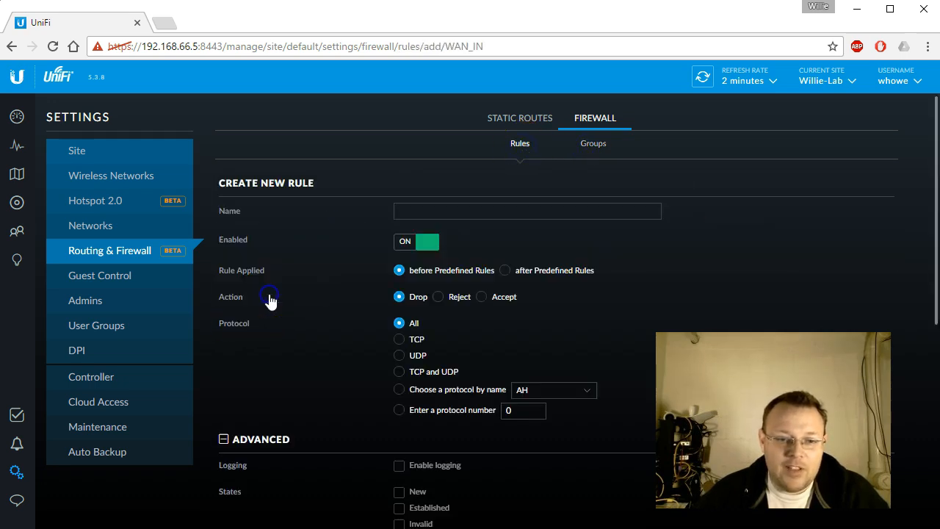
{"action": "scroll", "scroll_direction": "down", "scroll_amount": 3}
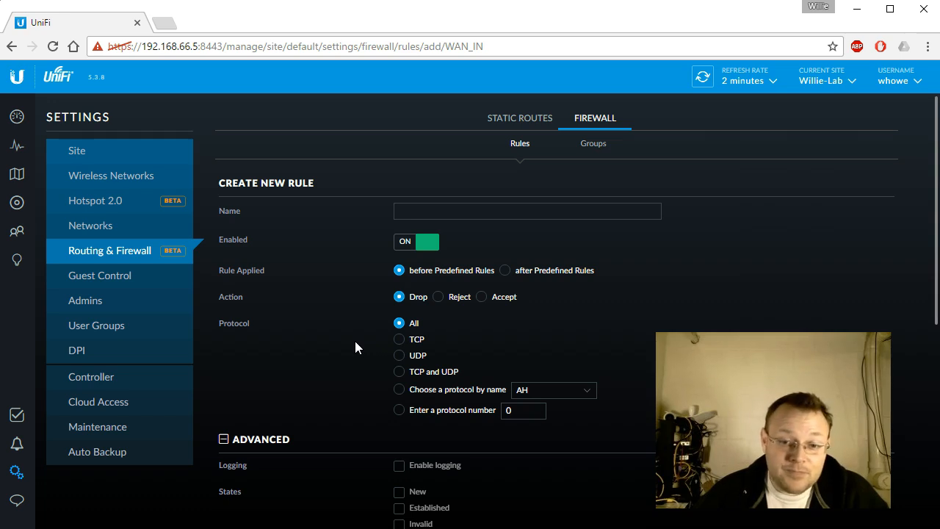
{"action": "scroll", "scroll_direction": "down", "scroll_amount": 3}
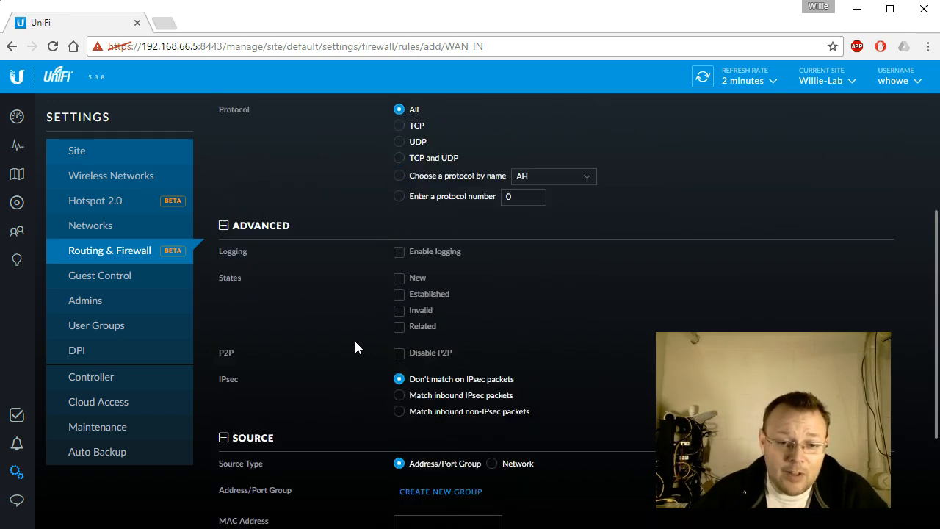
{"action": "scroll", "scroll_direction": "down", "scroll_amount": 3}
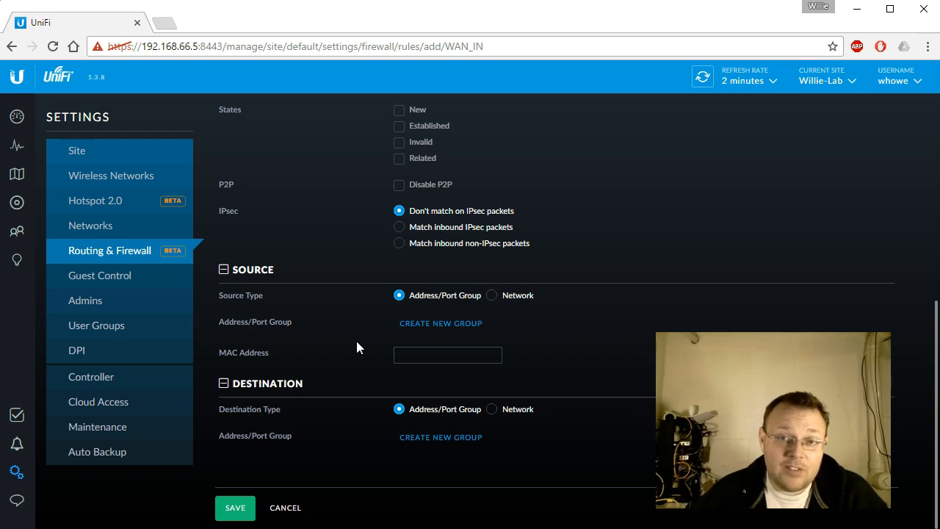
{"action": "scroll", "scroll_direction": "up", "scroll_amount": 3}
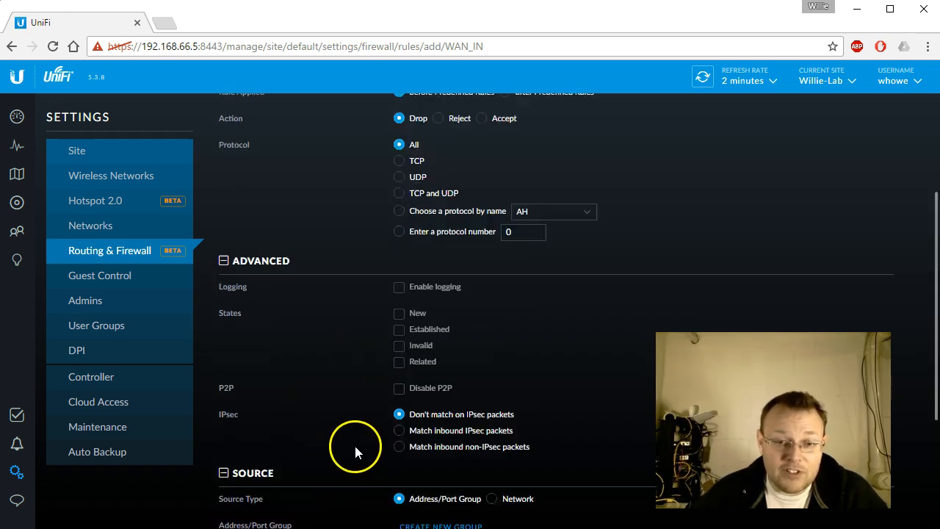
{"action": "scroll", "scroll_direction": "down", "scroll_amount": 3}
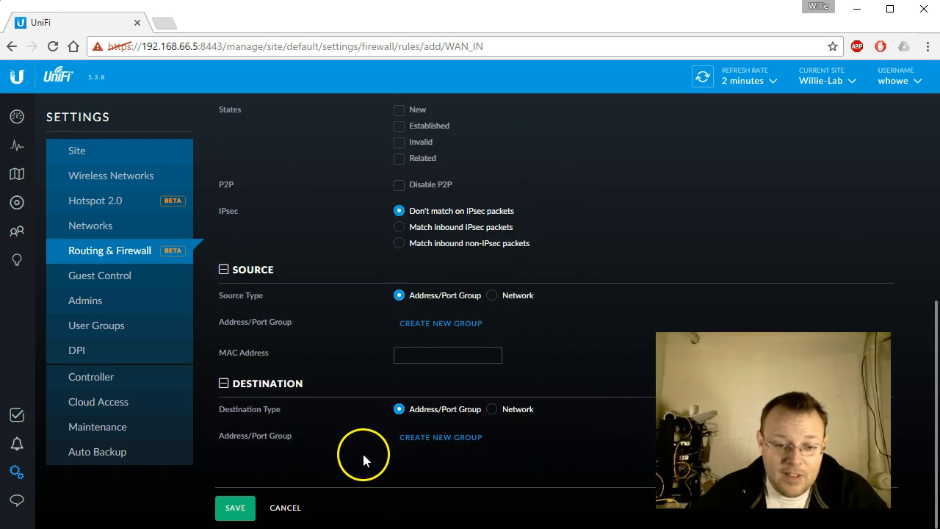
- Cancel the unfinished rule, glance at Guest In rules, and preview the Create New Network form
{"action": "left_click", "coordinate": [285, 508]}
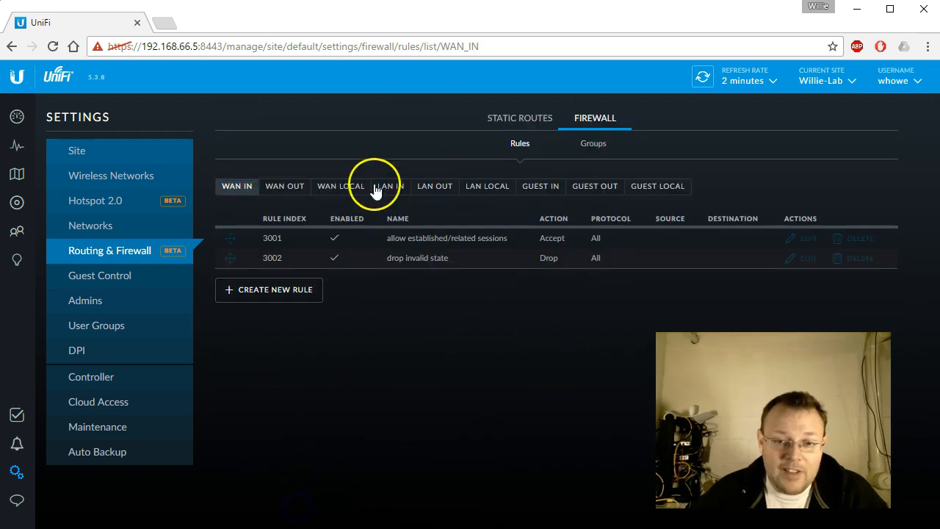
{"action": "mouse_move", "coordinate": [637, 183]}
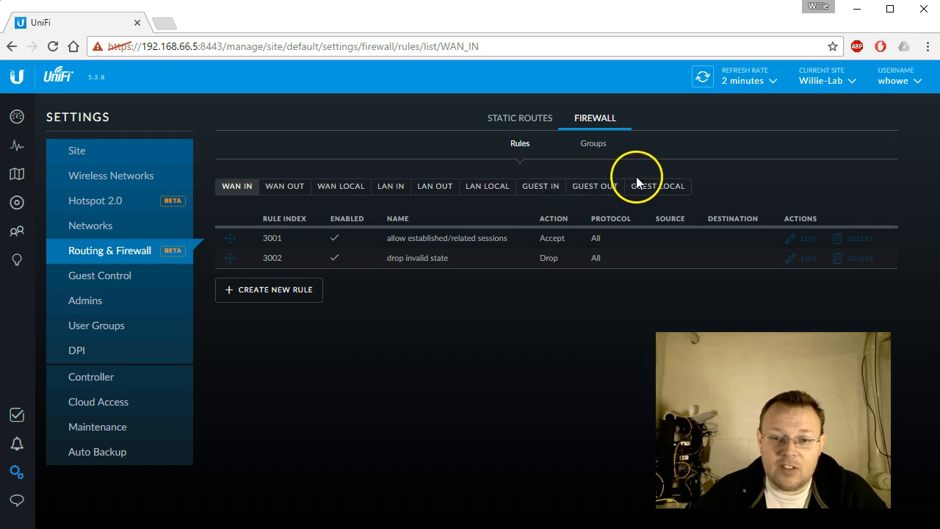
{"action": "left_click", "coordinate": [540, 185]}
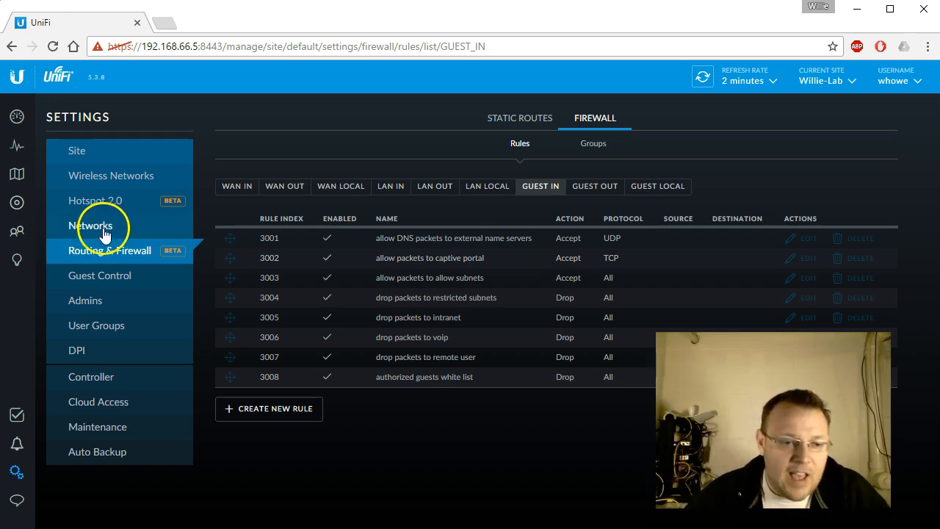
{"action": "left_click", "coordinate": [90, 226]}
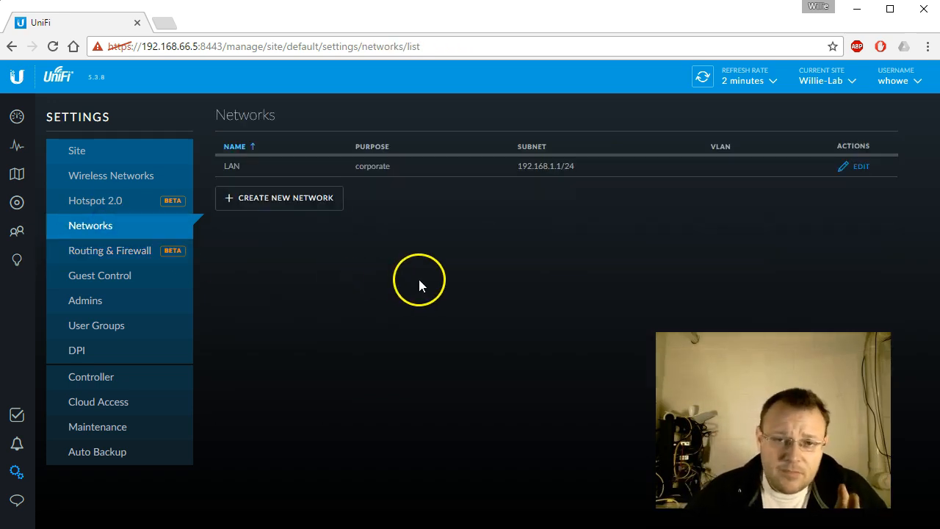
{"action": "left_click", "coordinate": [279, 198]}
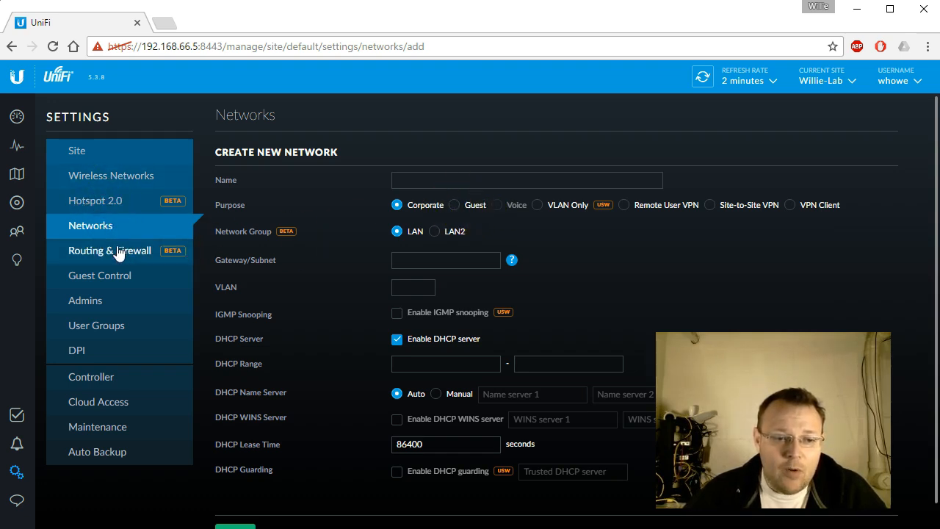
- Back in Routing & Firewall, view Guest In and Guest Local rules, then return to WAN IN
{"action": "left_click", "coordinate": [110, 250]}
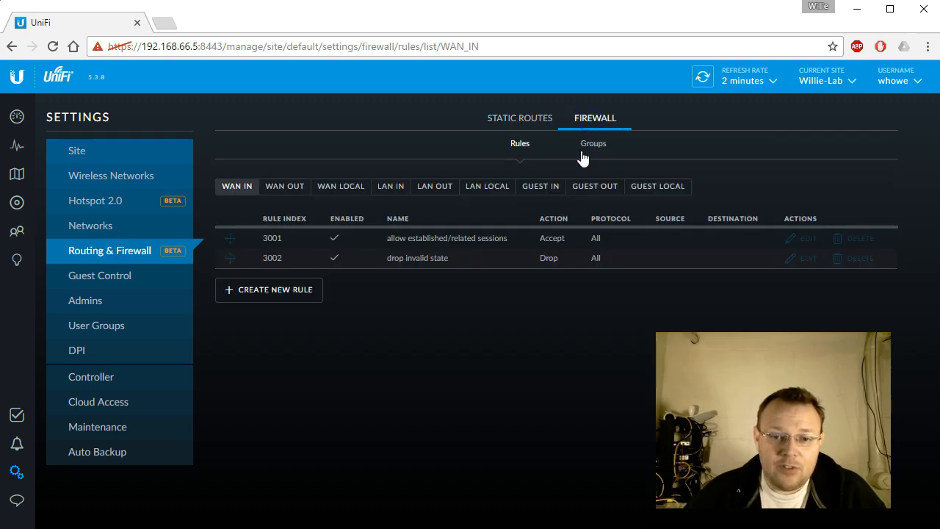
{"action": "left_click", "coordinate": [540, 186]}
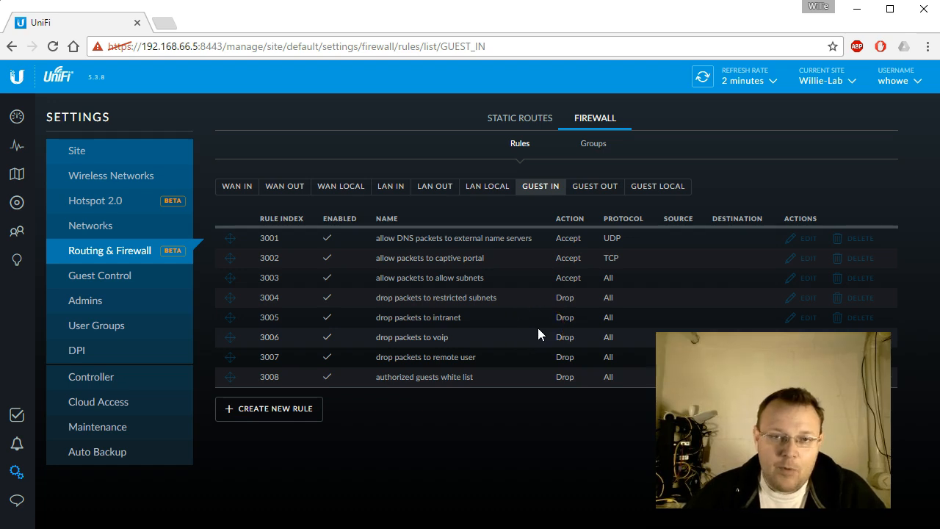
{"action": "left_click", "coordinate": [657, 186]}
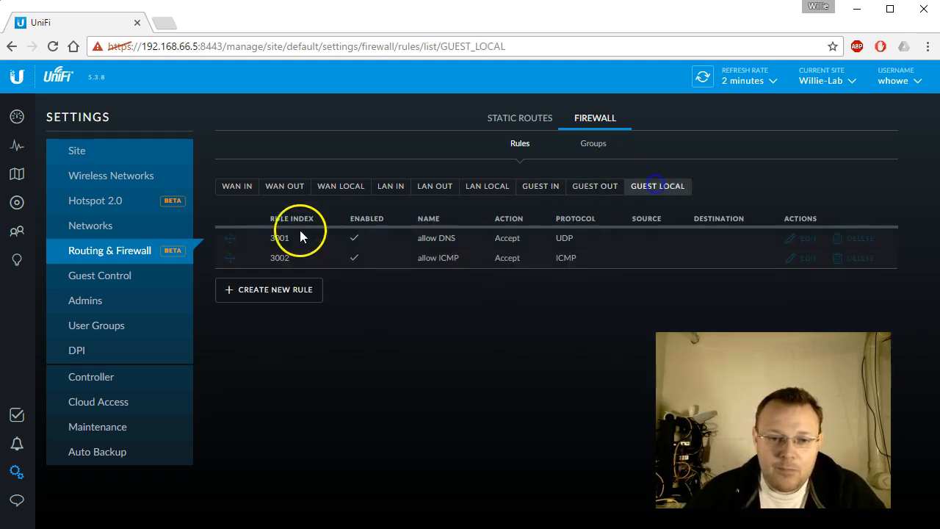
{"action": "left_click", "coordinate": [237, 186]}
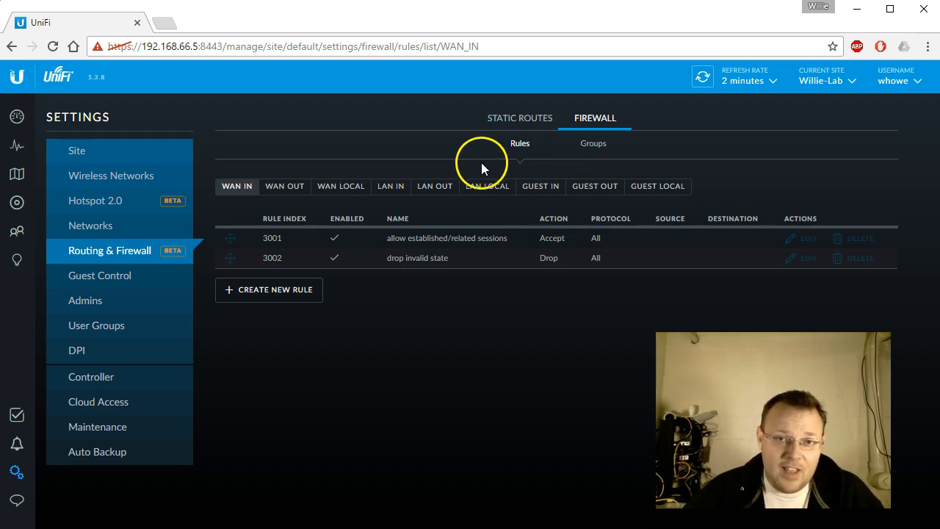
{"action": "mouse_move", "coordinate": [16, 116]}
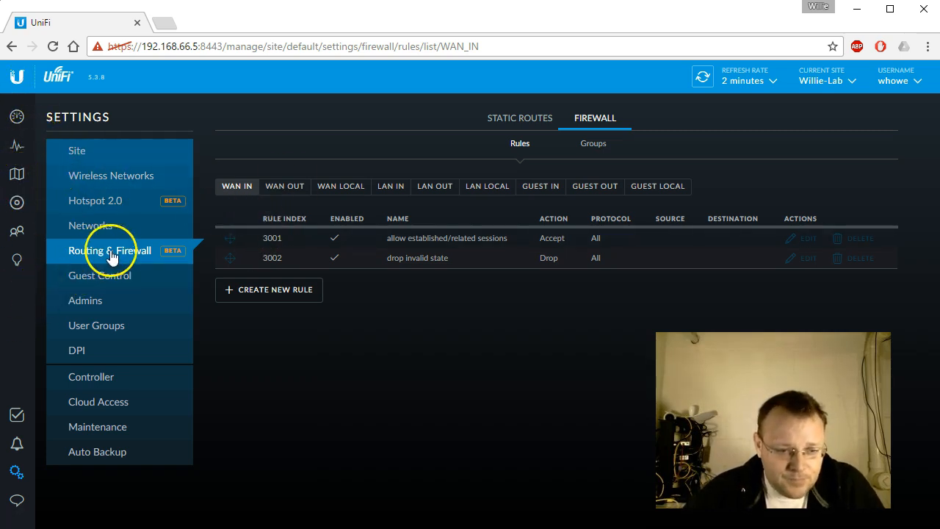
- Switch Enable DPI to ON in Settings, apply the change, and go back to the Dashboard
{"action": "left_click", "coordinate": [77, 350]}
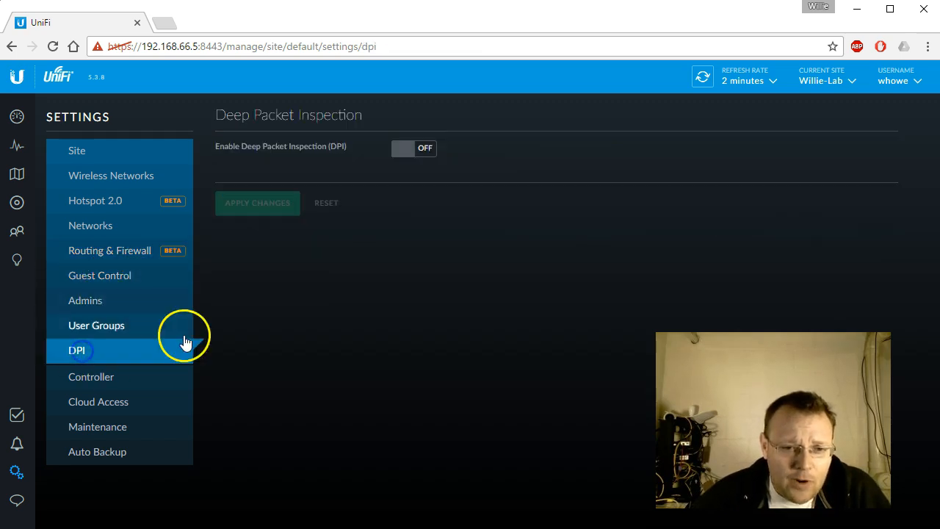
{"action": "left_click", "coordinate": [413, 148]}
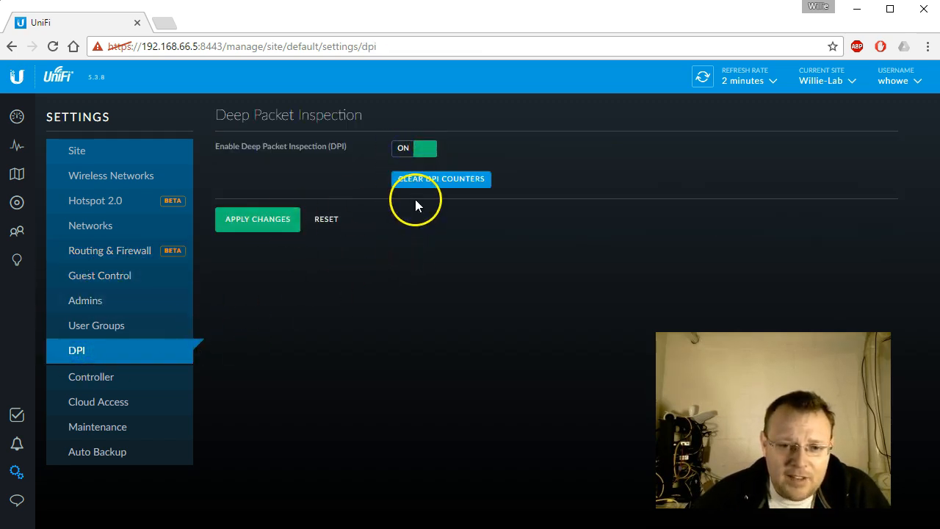
{"action": "left_click", "coordinate": [257, 218]}
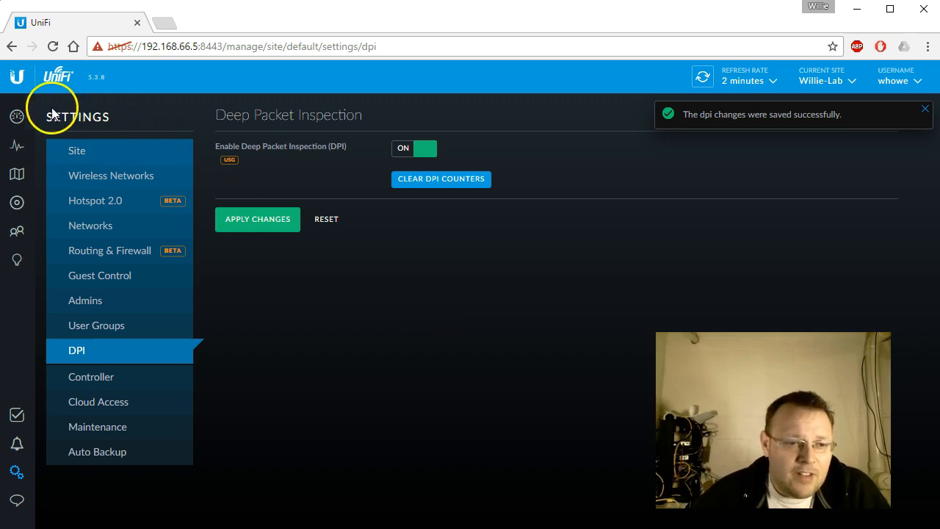
{"action": "left_click", "coordinate": [16, 116]}
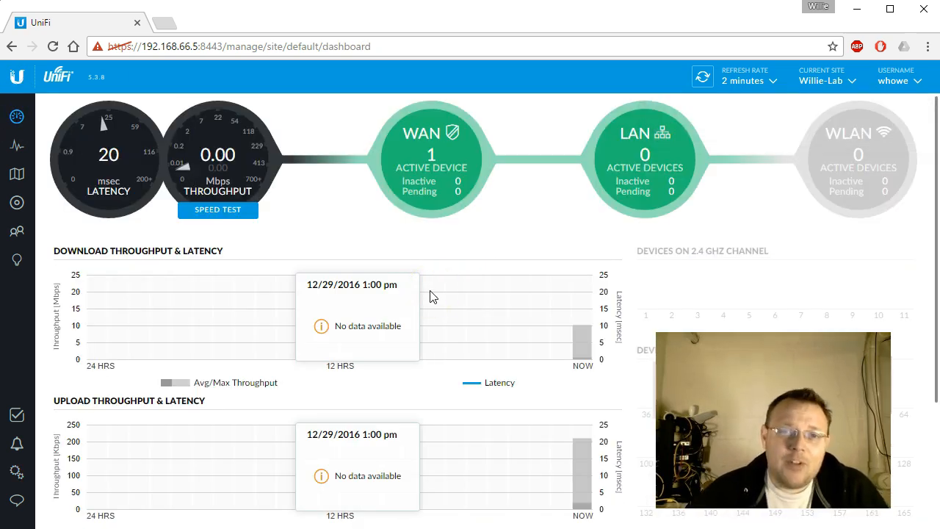